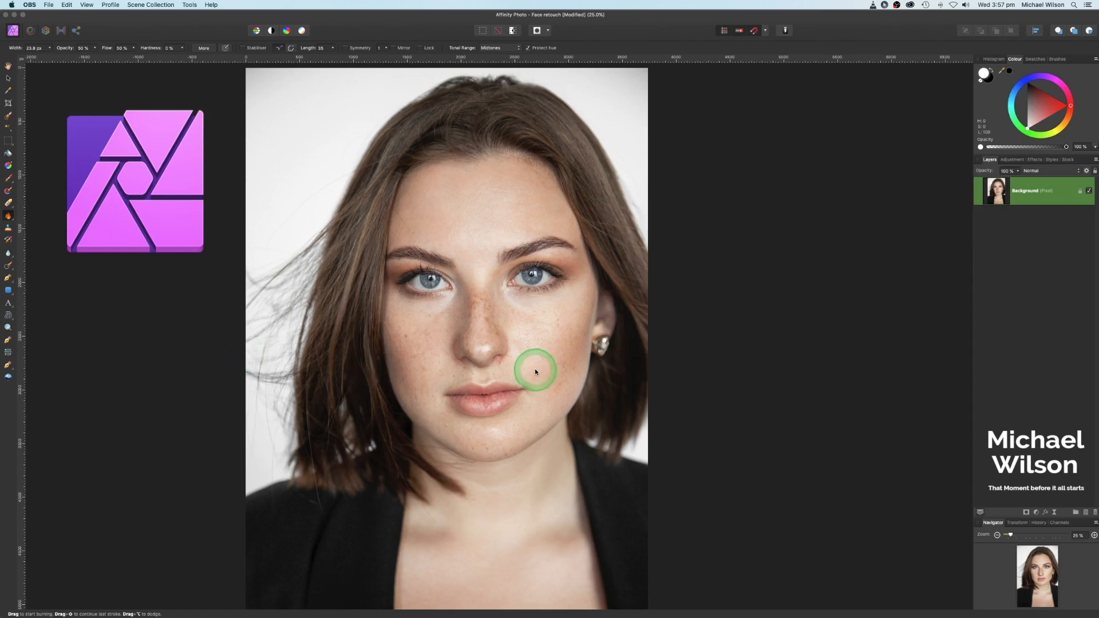
Duplicate the Background layer and rename the copy 'Liquify'.
key(cmd+j)
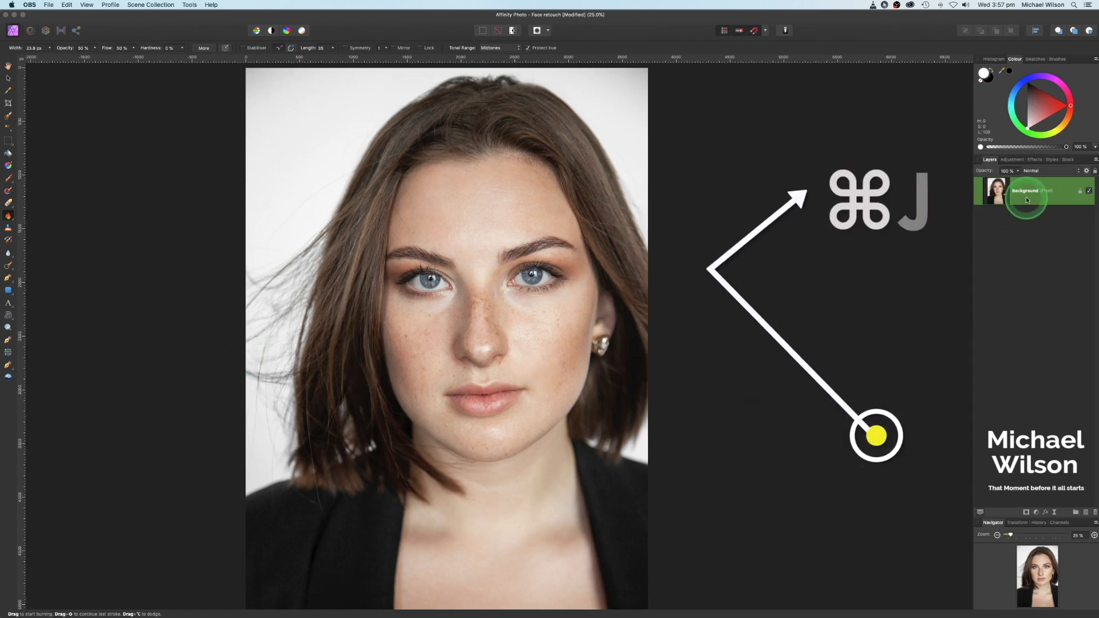
key(cmd+j)
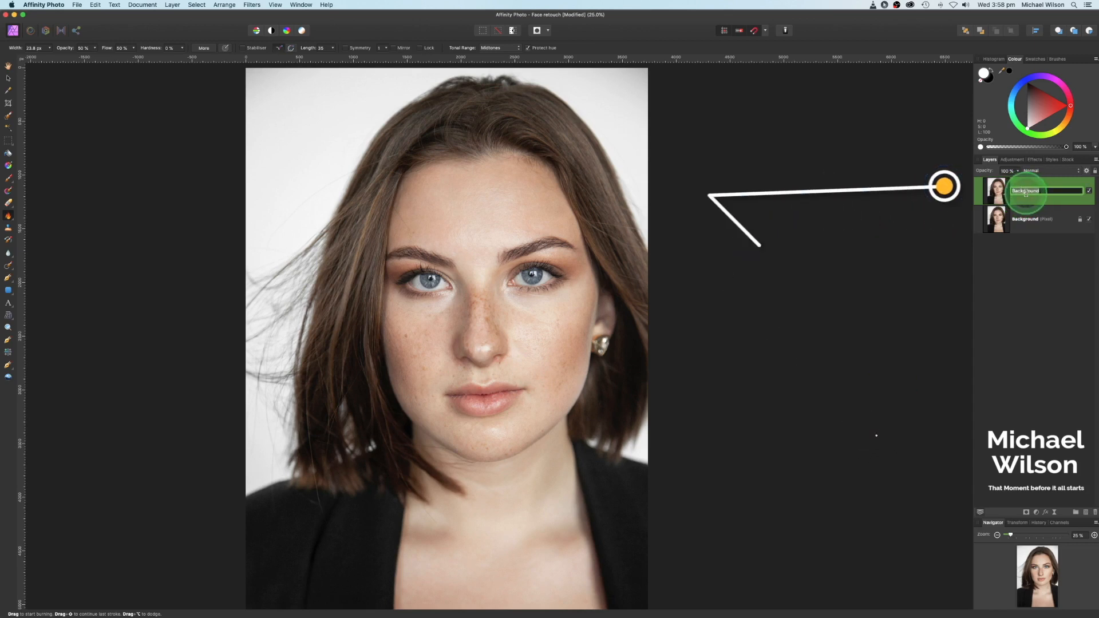
text(Liquify)
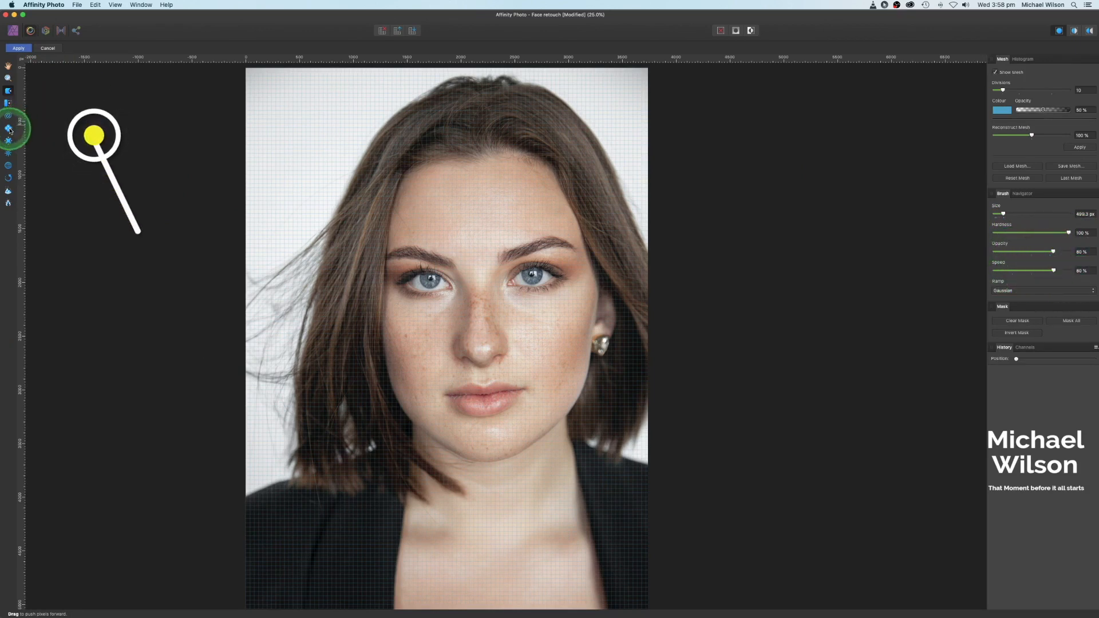
mouse_move(9, 128)
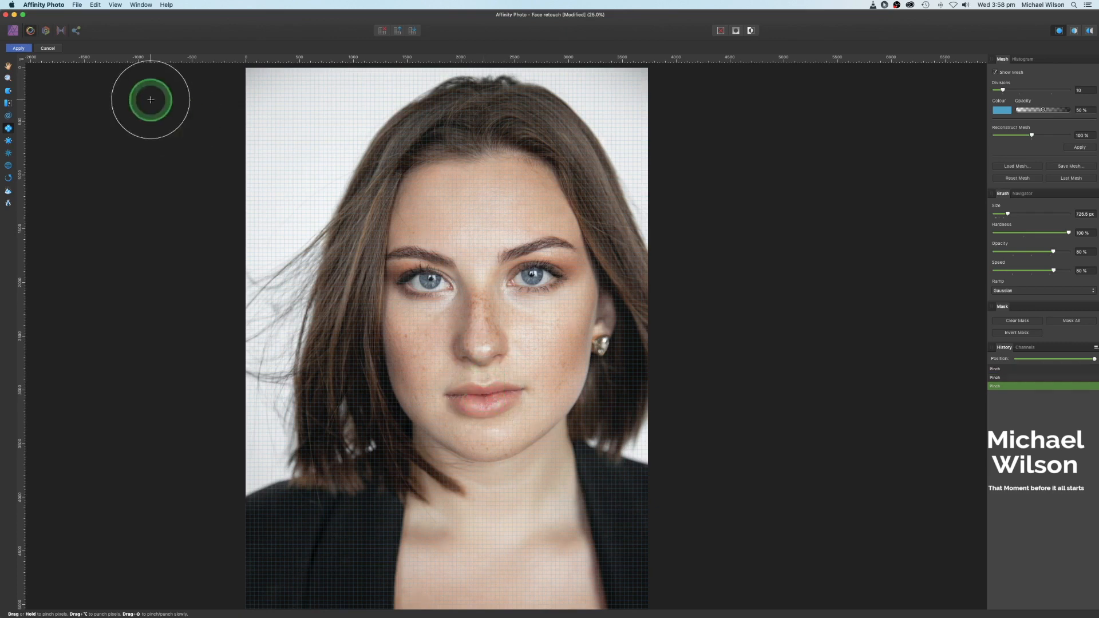
mouse_move(8, 142)
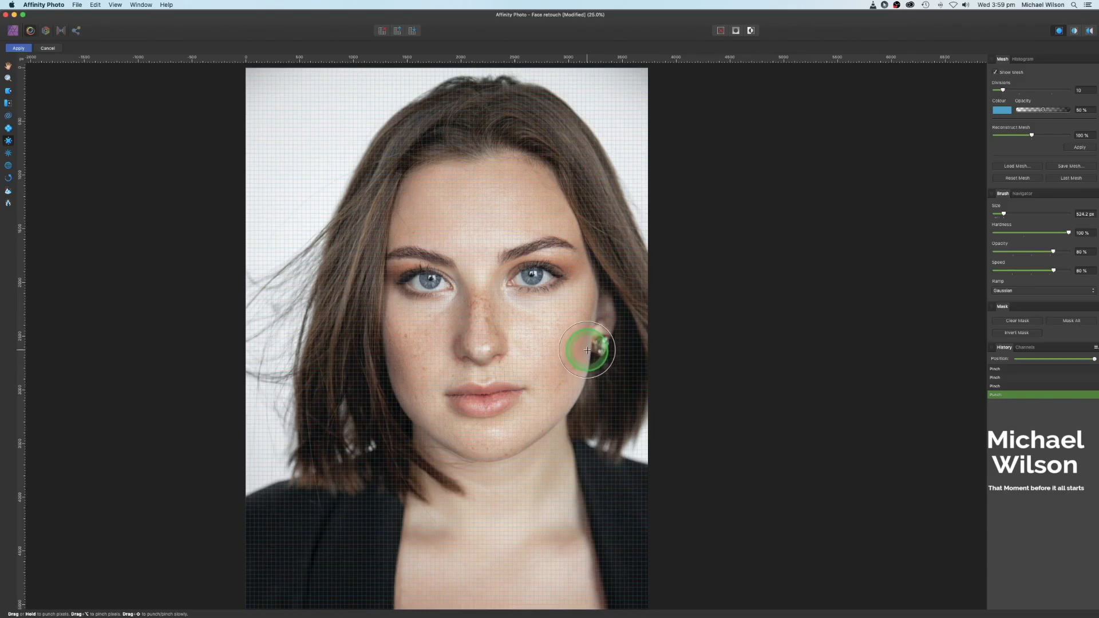
Pinch in the right and left cheeks in the Liquify Persona and apply the result.
click(588, 350)
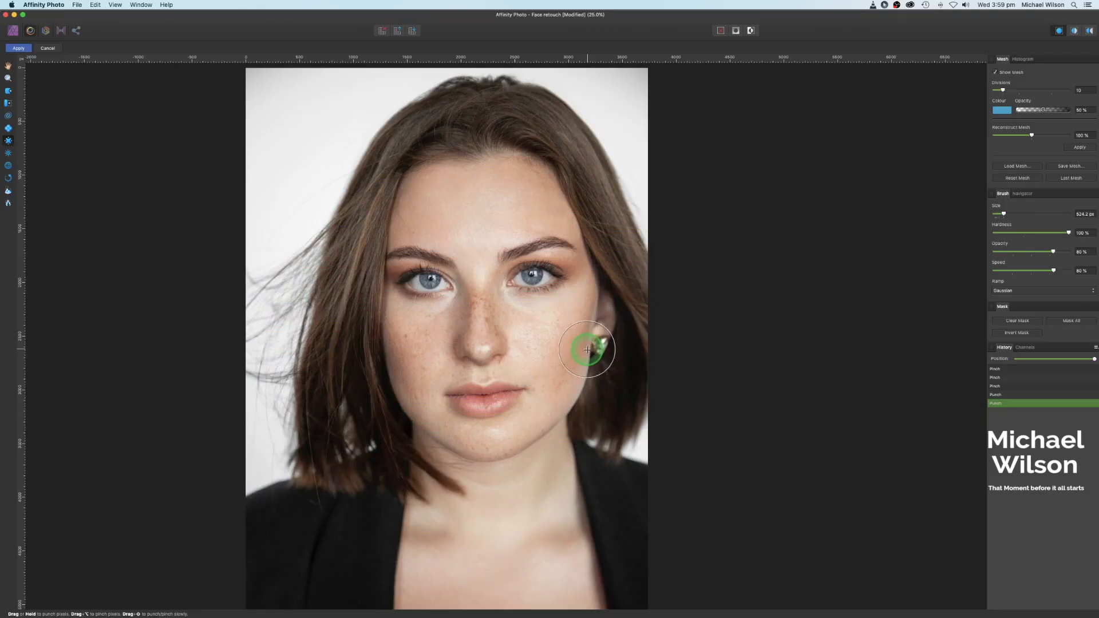
drag(587, 349, 394, 358)
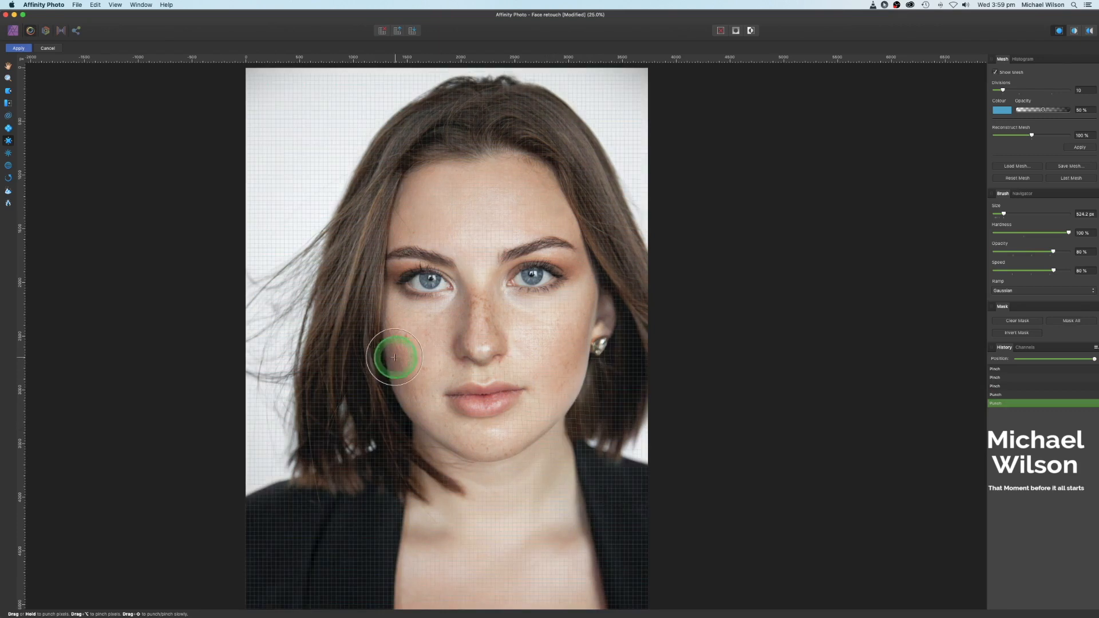
drag(395, 357, 399, 393)
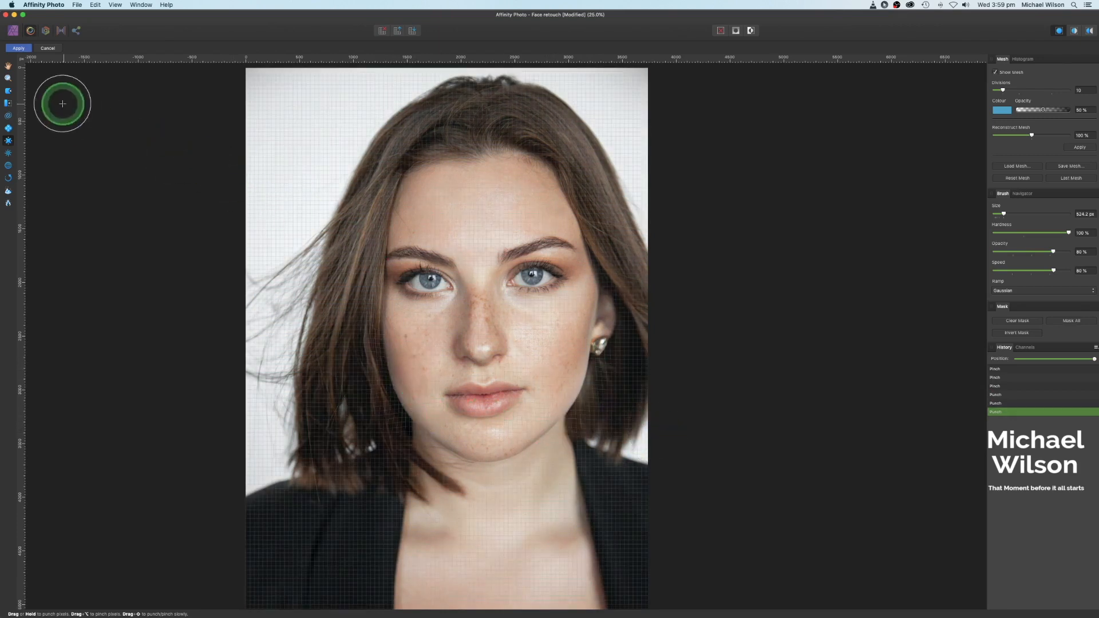
click(18, 48)
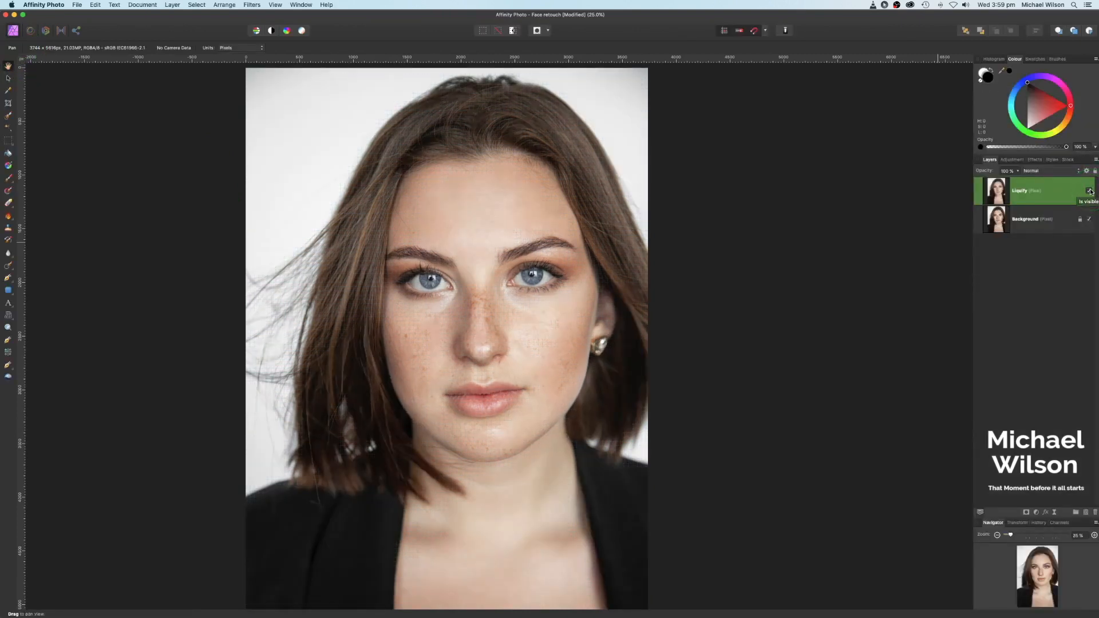
Add an HSL adjustment layer above the Liquify layer.
click(1089, 192)
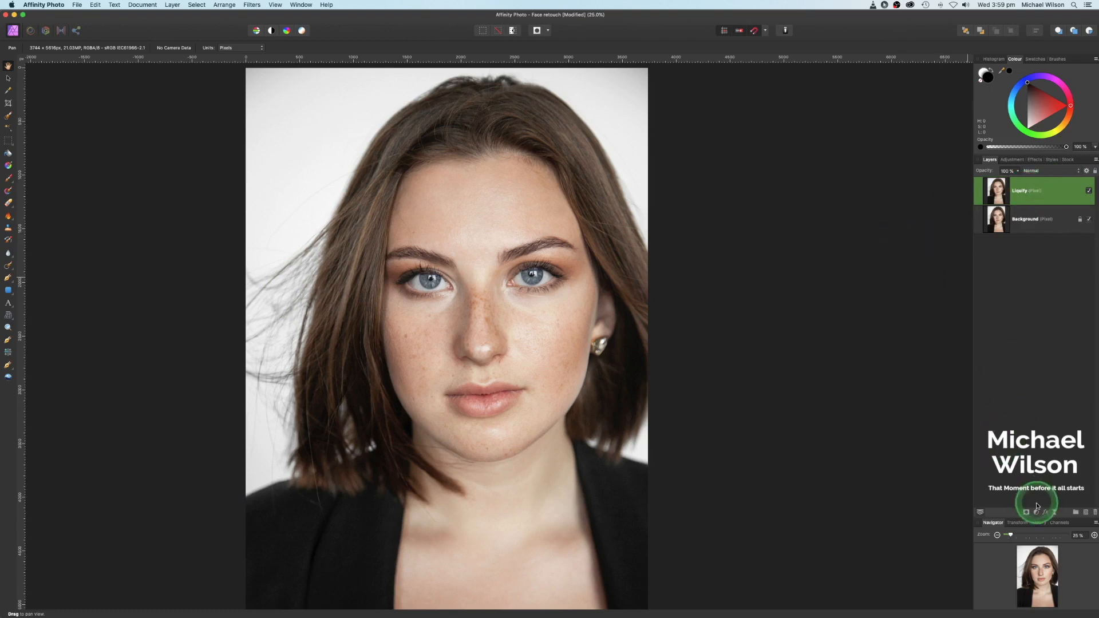
click(1037, 512)
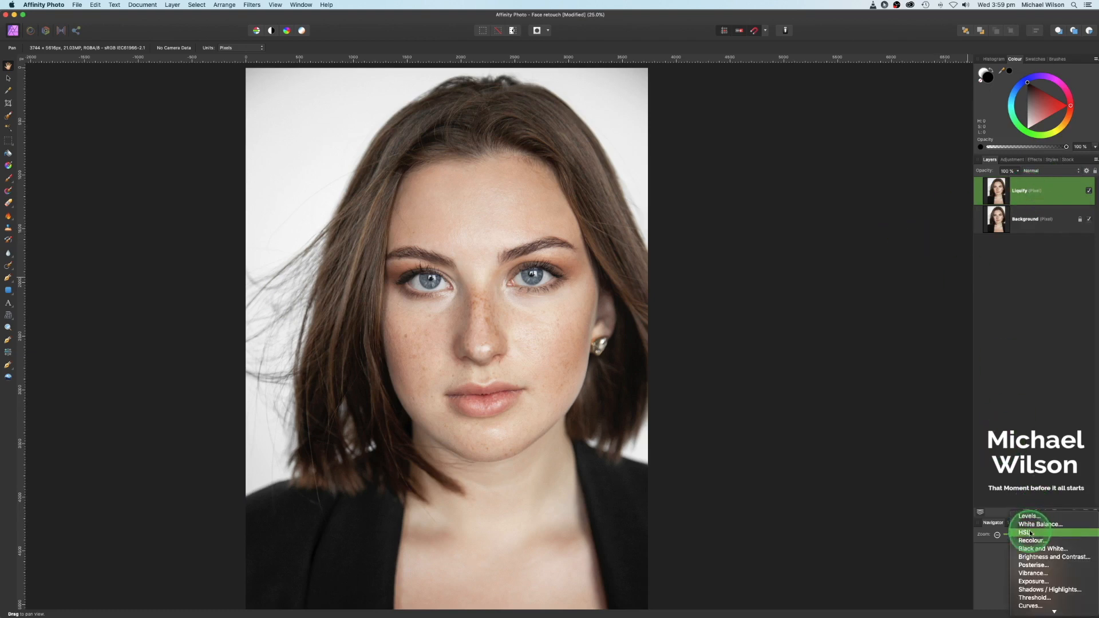
click(1023, 533)
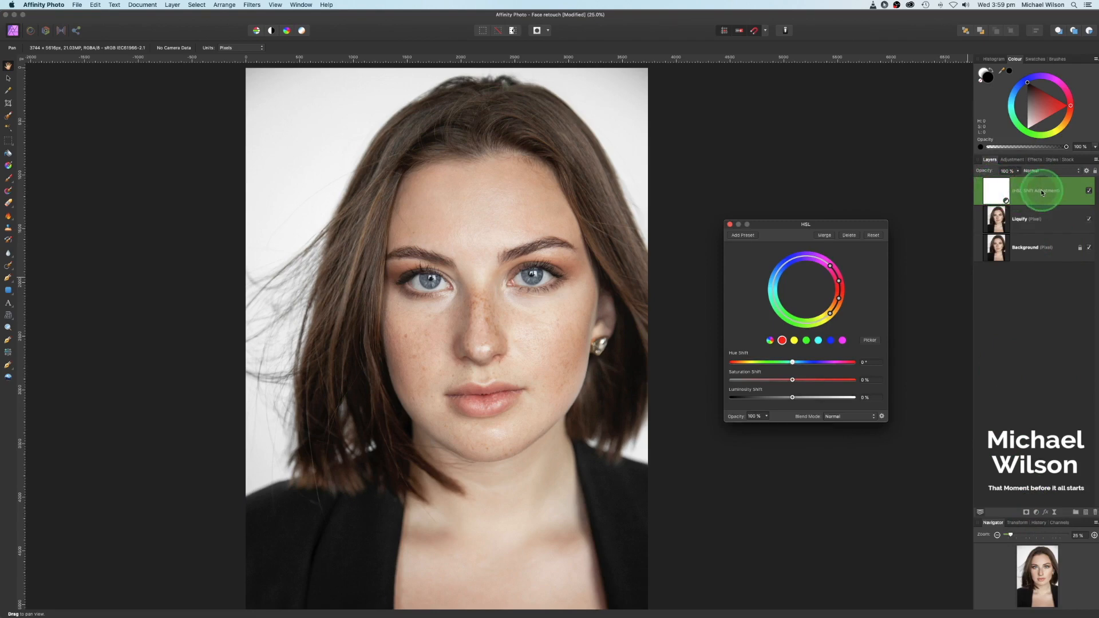
Set the HSL layer to Lighten blending at about 70% opacity.
click(1035, 171)
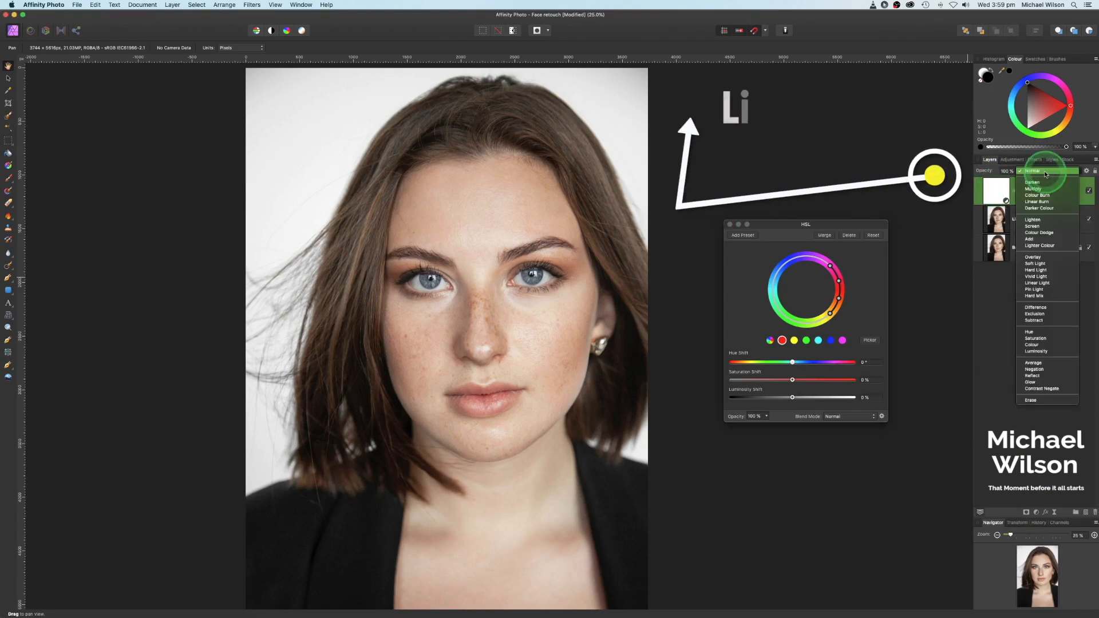
click(1033, 220)
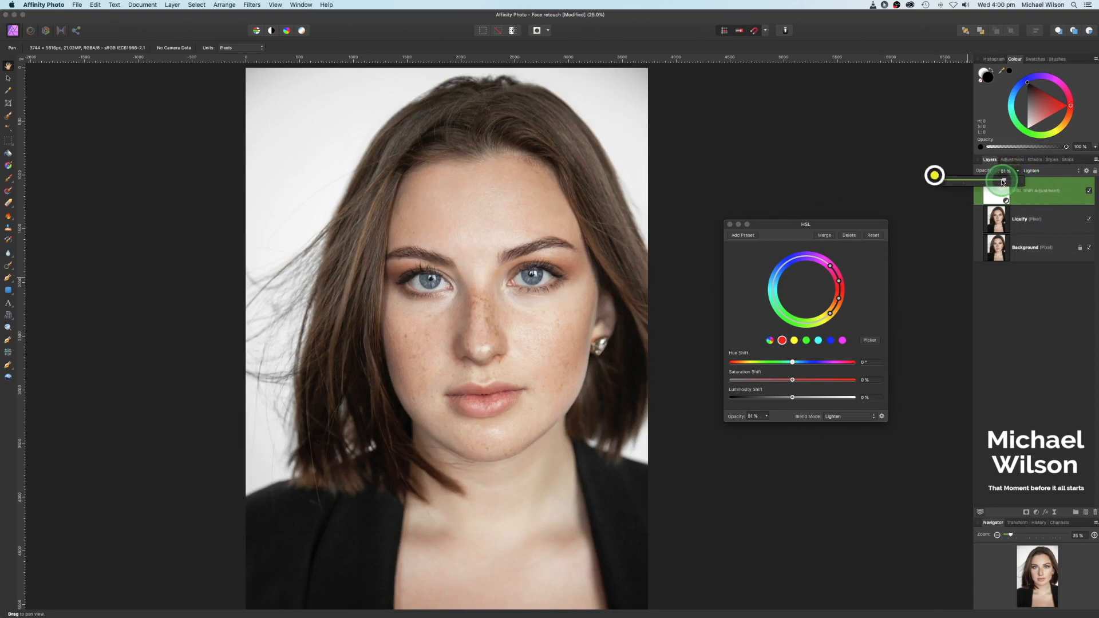
drag(999, 178, 995, 181)
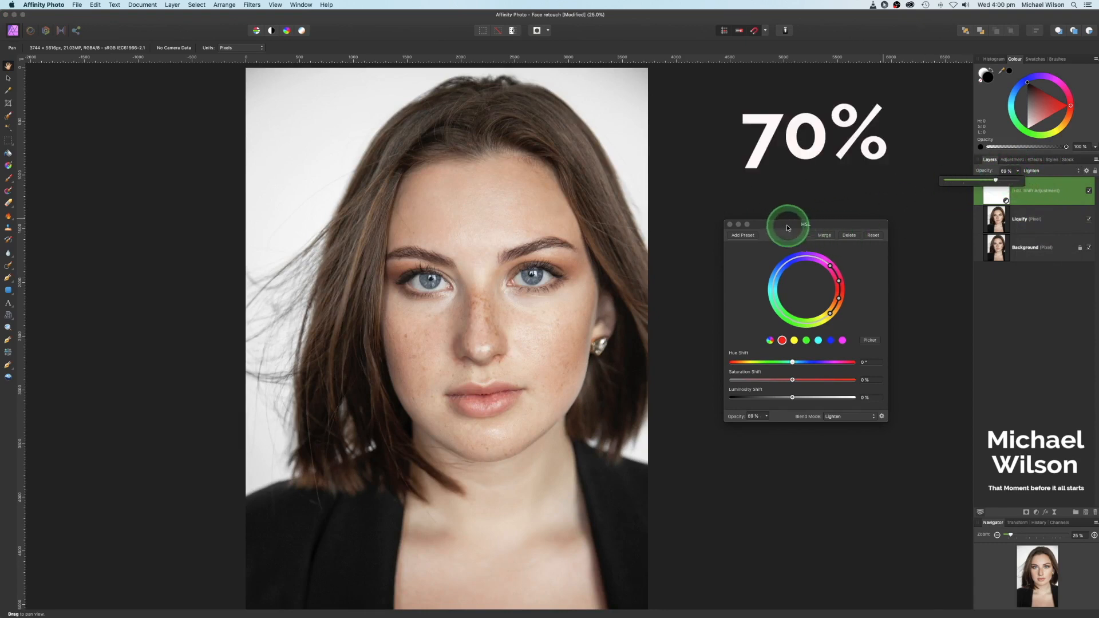
drag(805, 224, 788, 186)
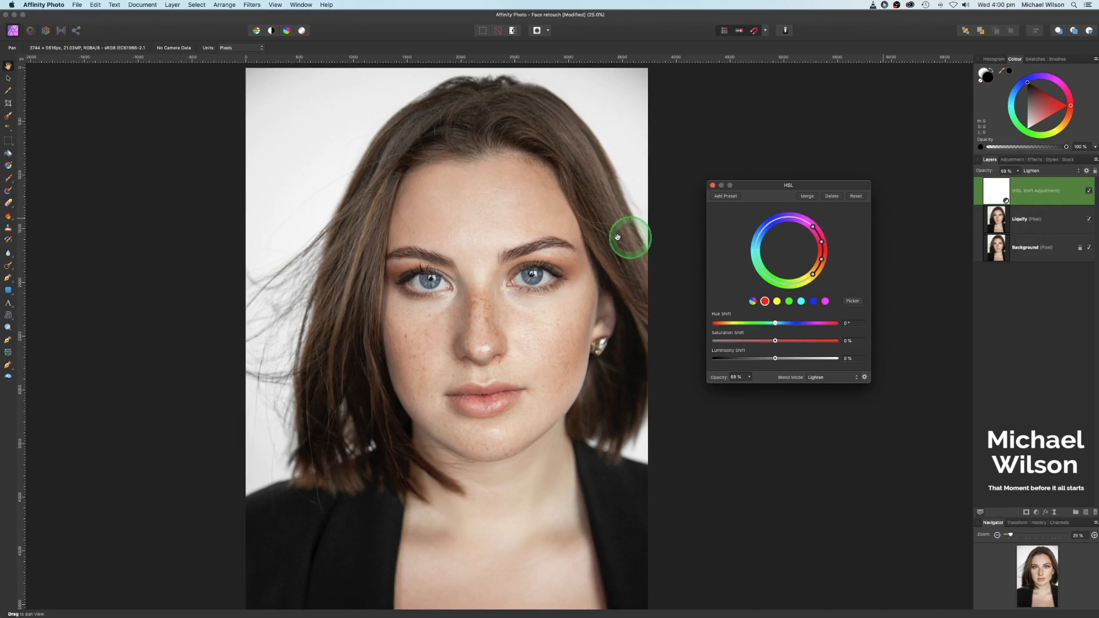
mouse_move(730, 311)
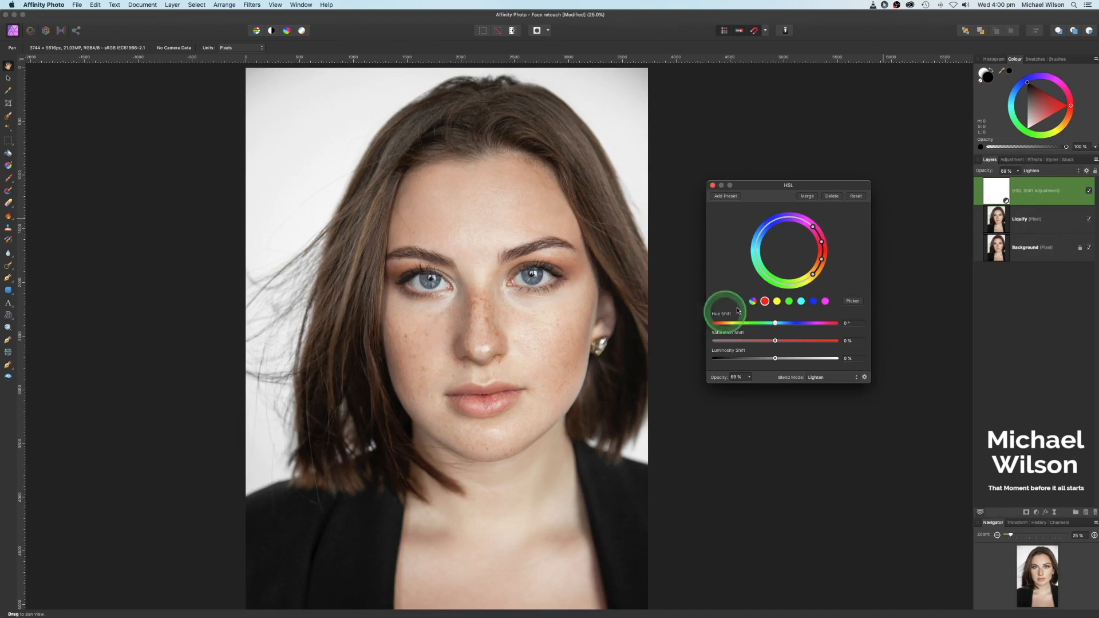
Target the red/orange skin-tone range and raise its luminosity by about 40%.
click(764, 301)
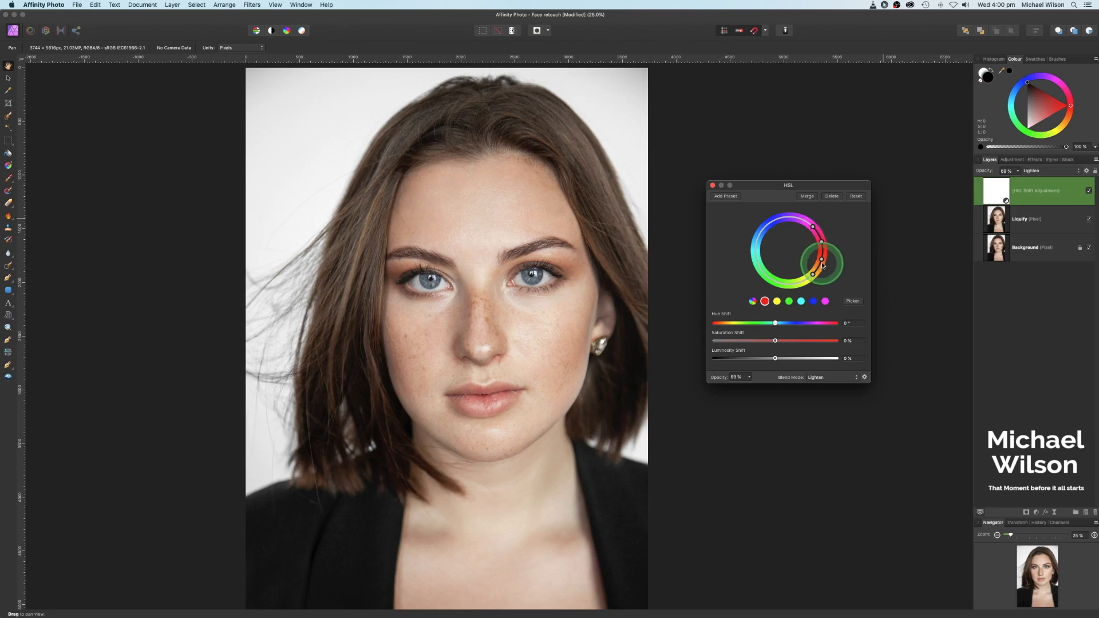
drag(811, 274, 822, 242)
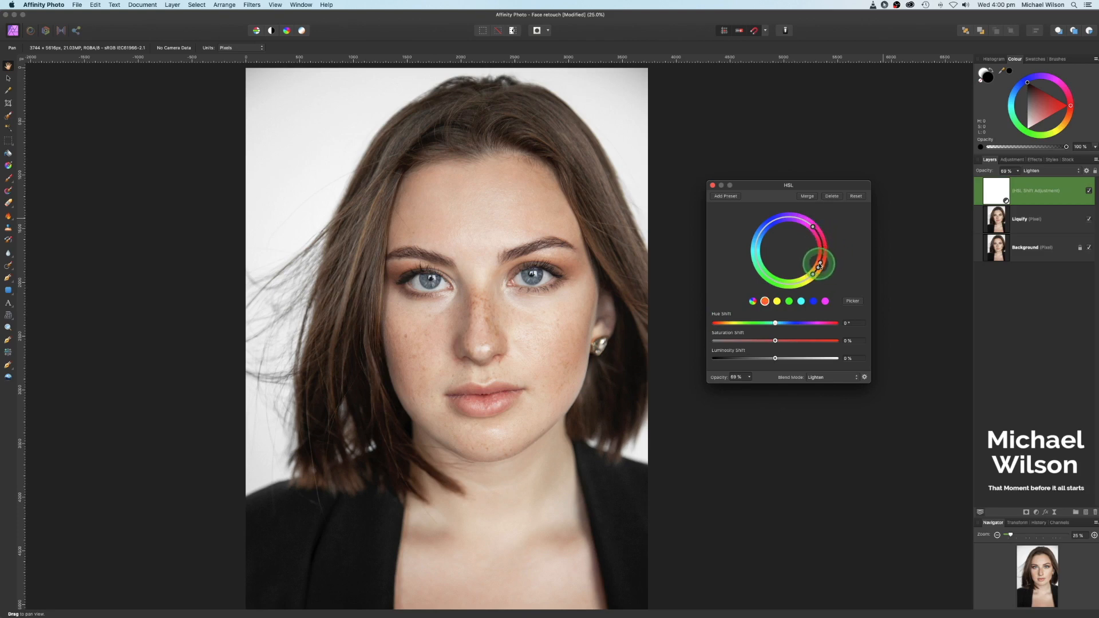
click(789, 301)
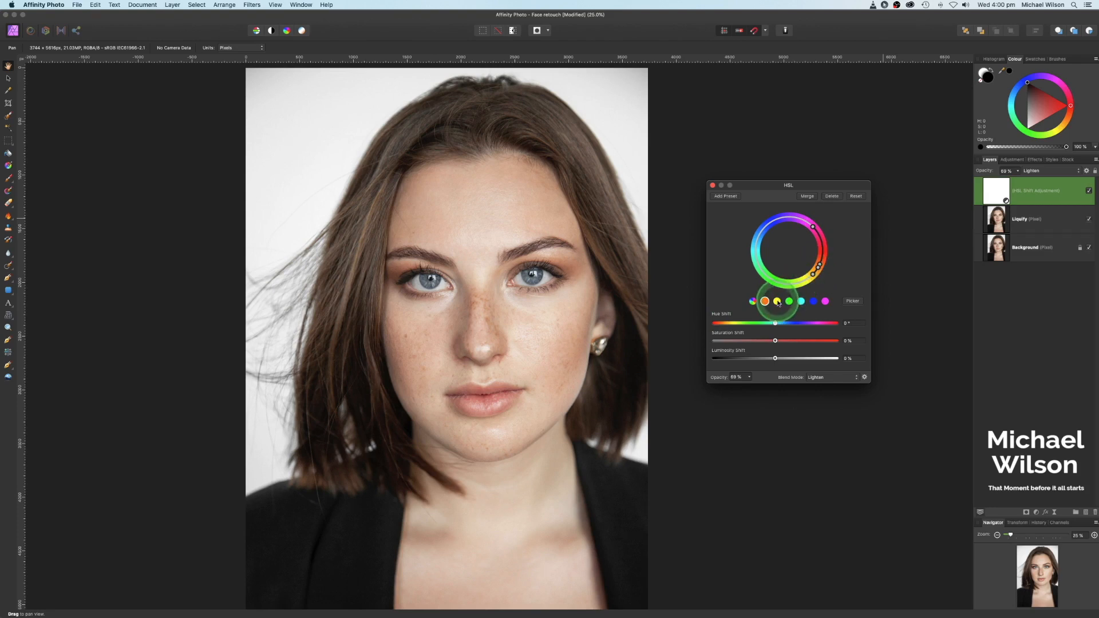
click(764, 301)
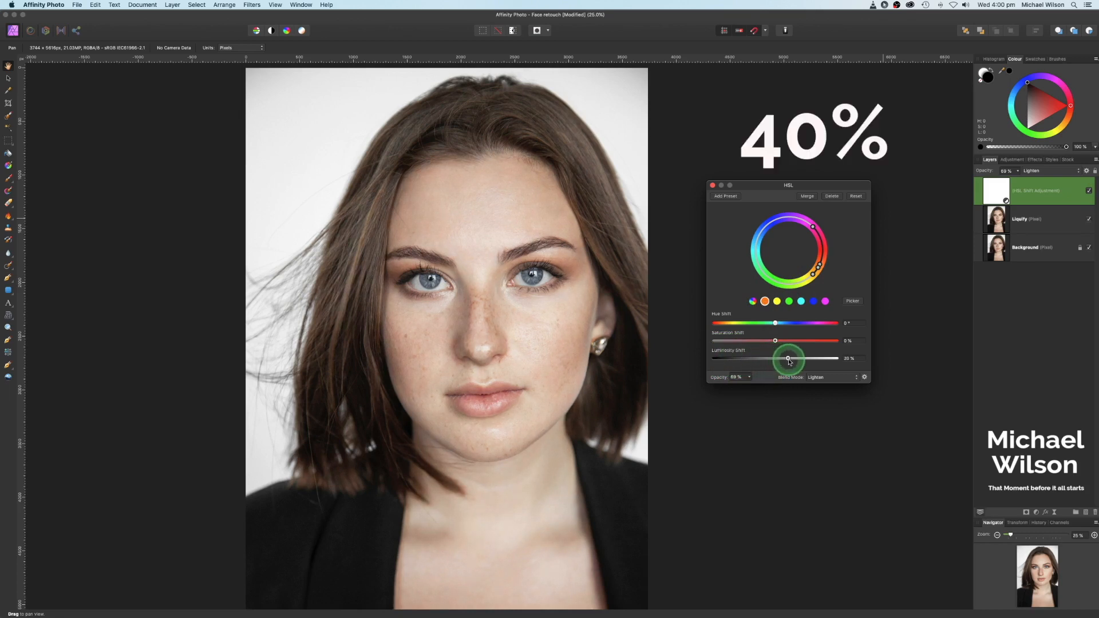
drag(788, 359, 800, 359)
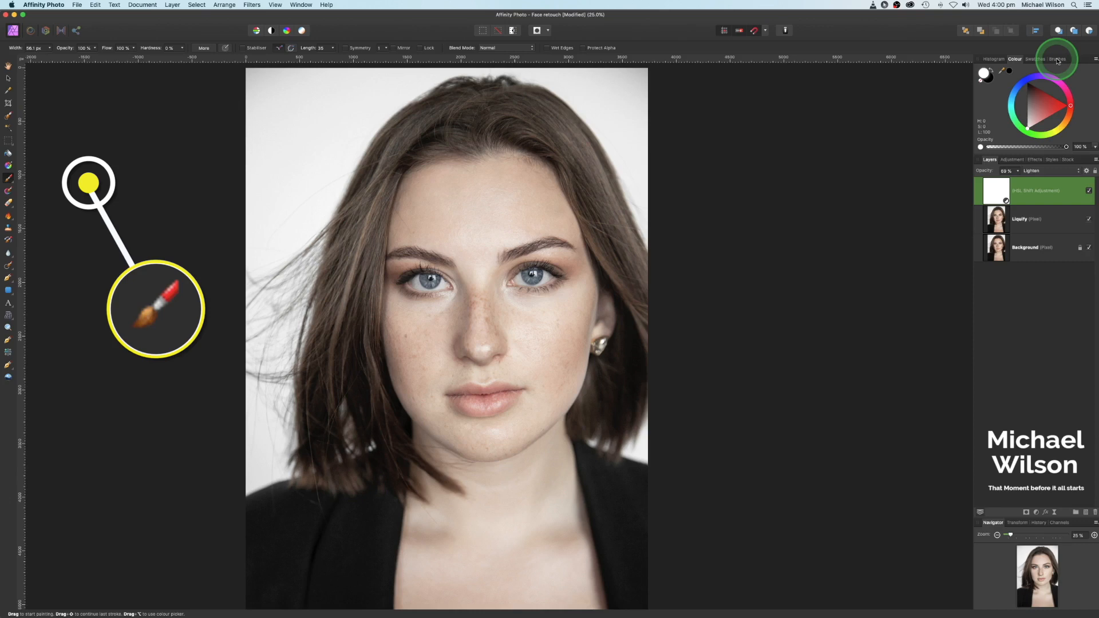
With a soft Basic brush, paint black on the HSL mask over the hair on the left.
click(1057, 58)
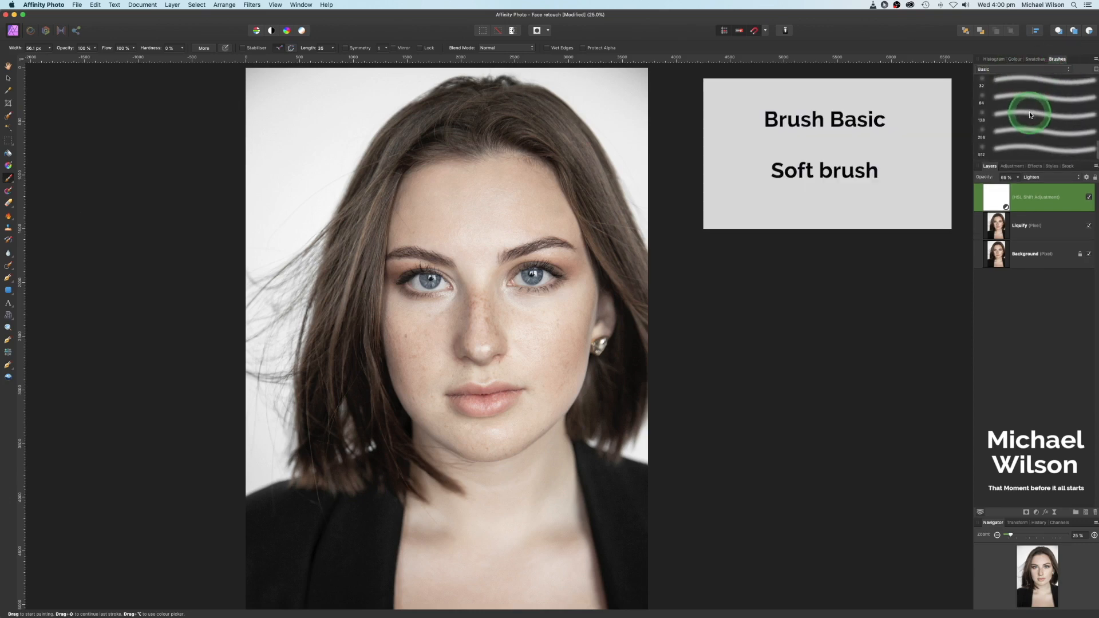
click(1015, 58)
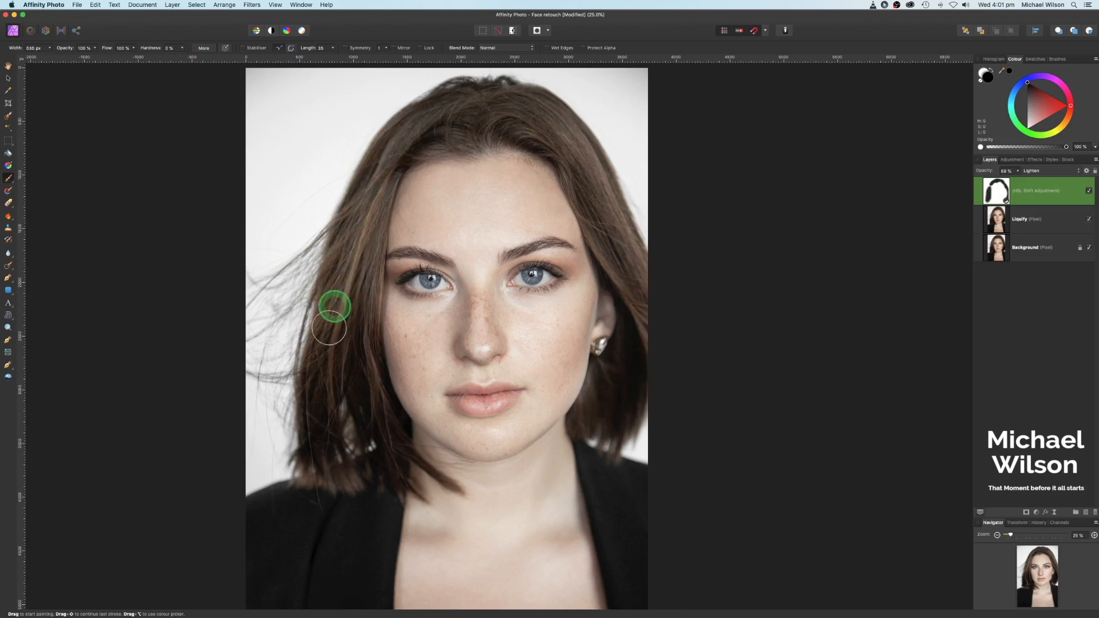
drag(334, 316, 341, 386)
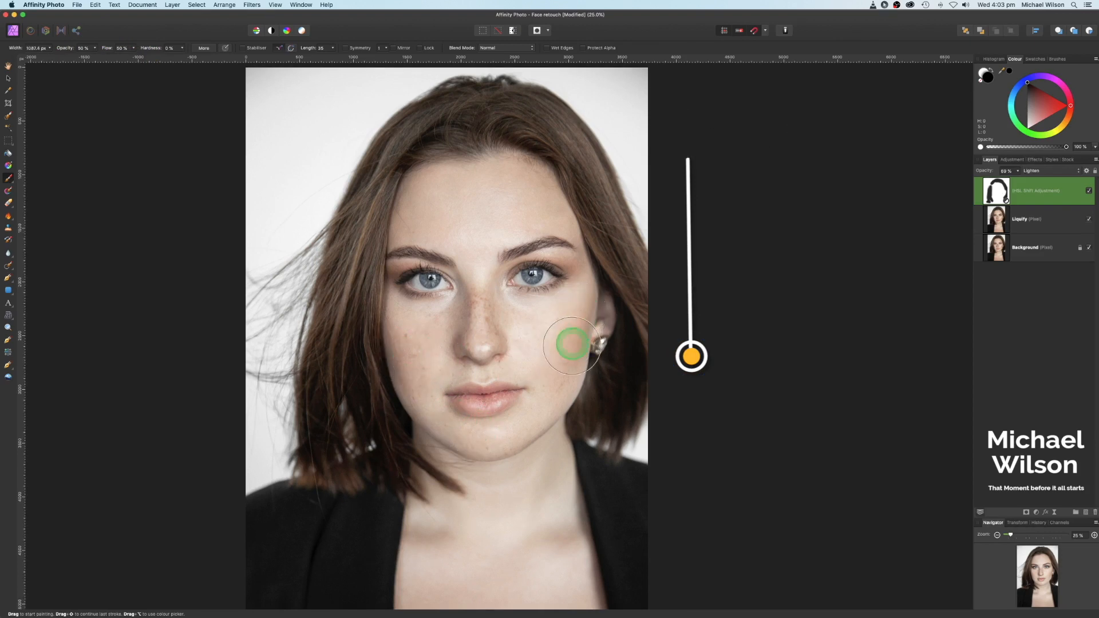
mouse_move(396, 357)
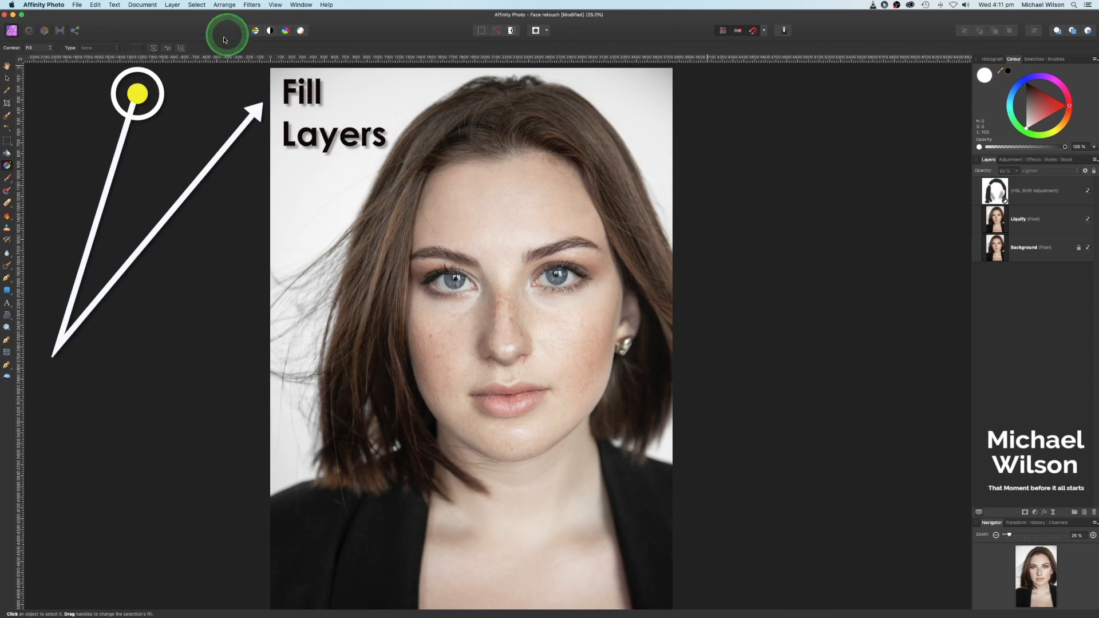
Add a red fill layer for the lips set to Multiply blending.
click(172, 4)
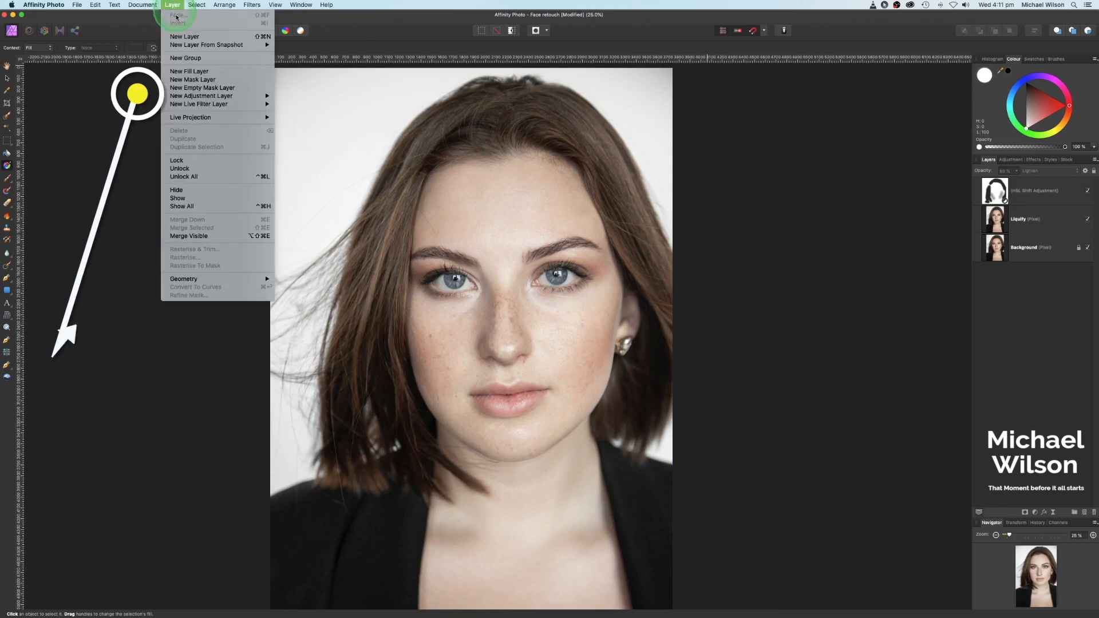
click(189, 71)
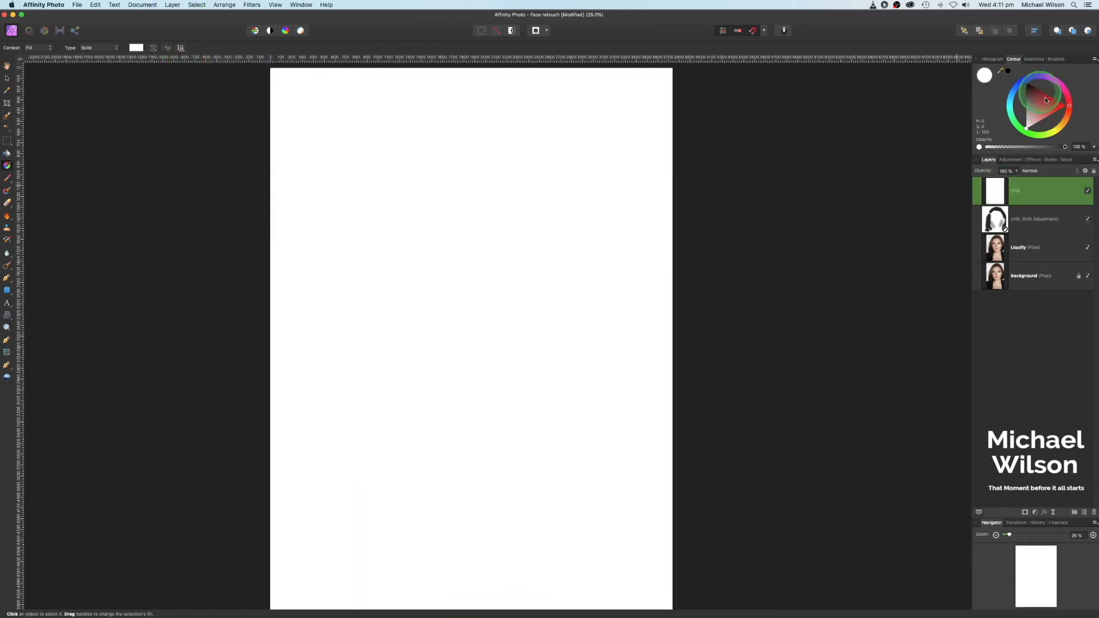
click(1043, 106)
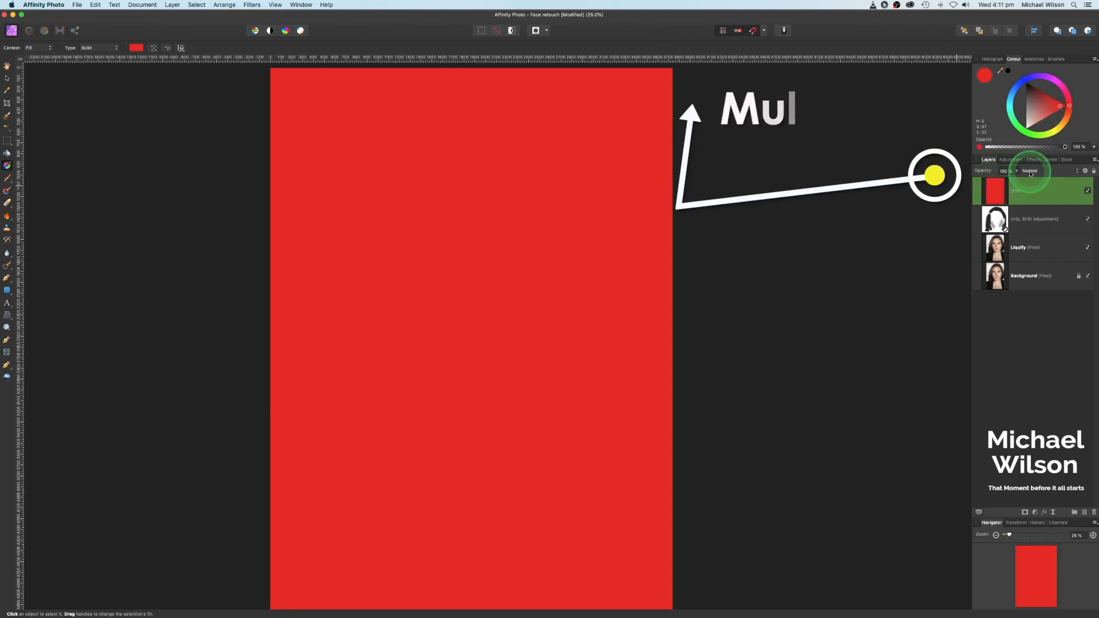
click(1036, 171)
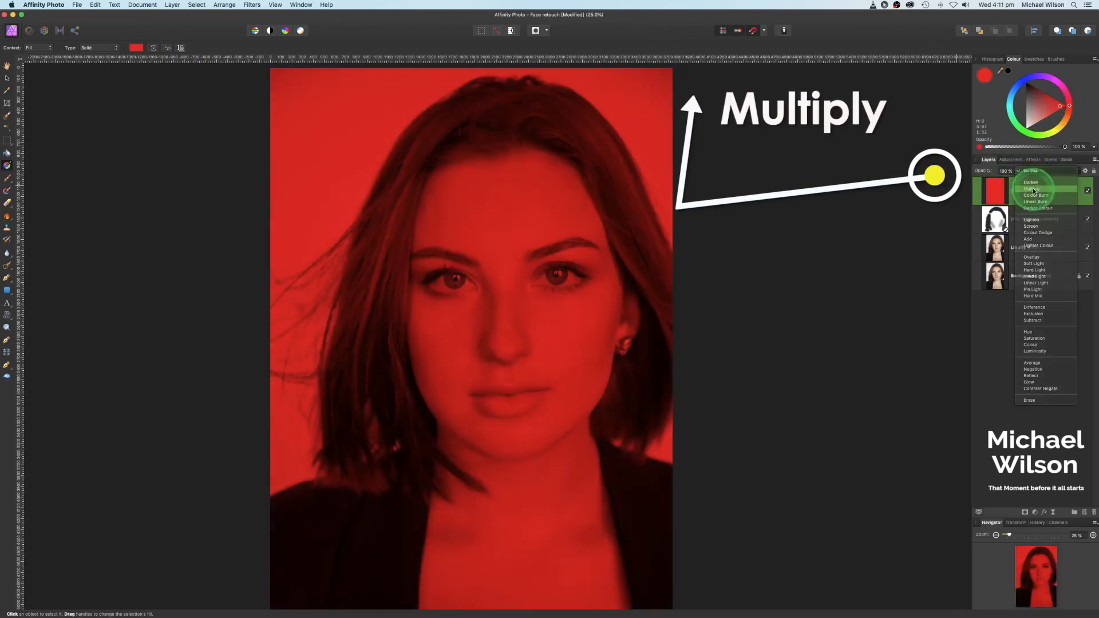
Lower the red Lips layer to 40% opacity and invert it so the tint is hidden.
click(1032, 189)
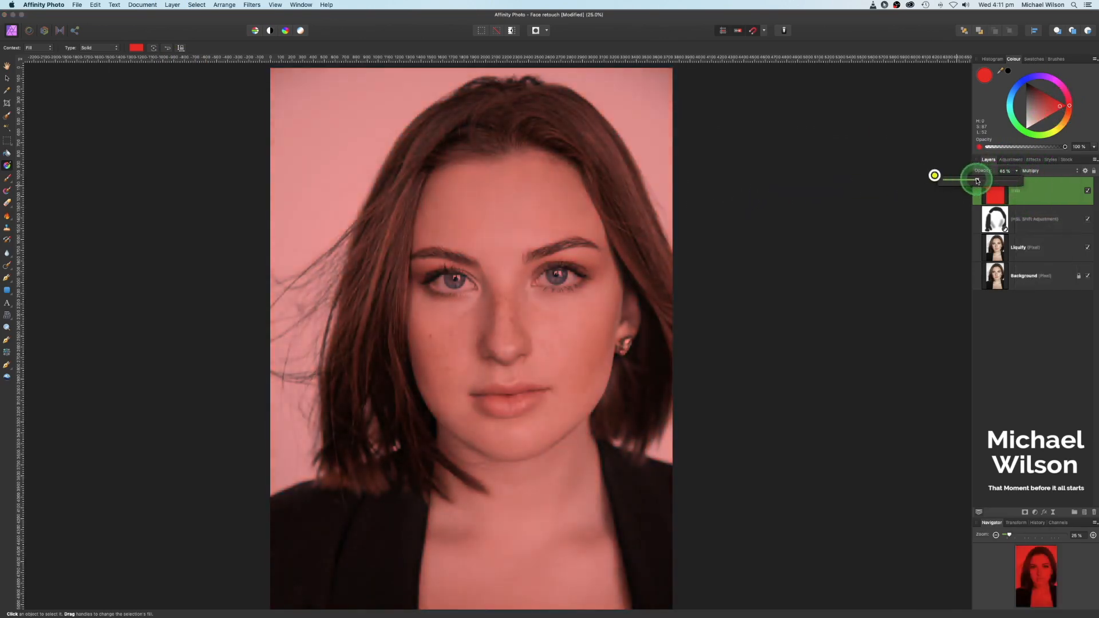
drag(974, 181, 1014, 181)
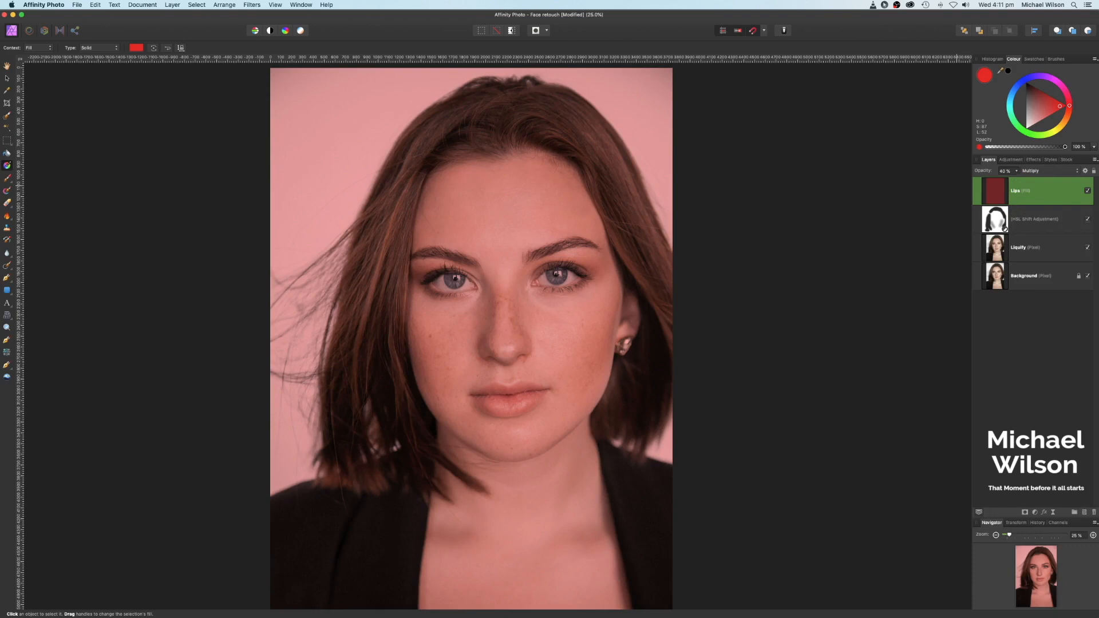
key(cmd+i)
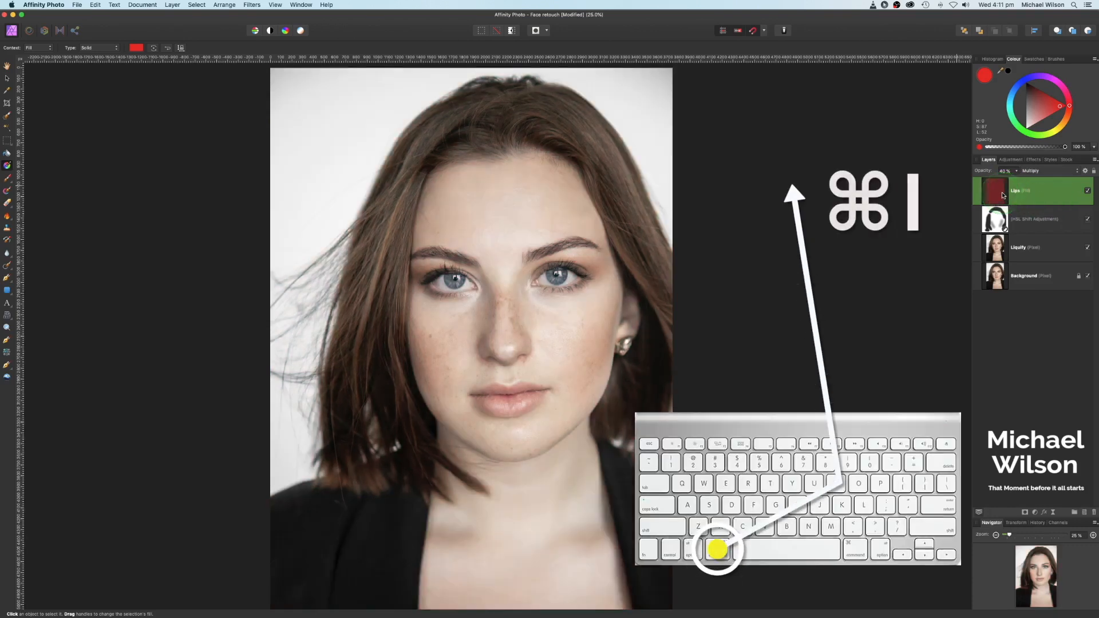
click(173, 4)
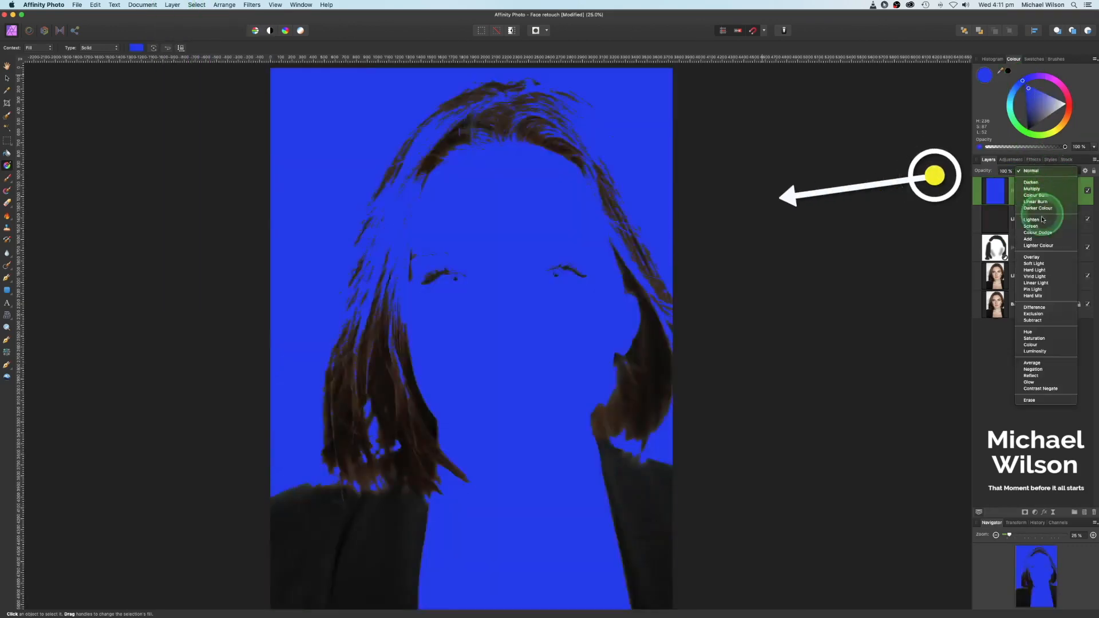
Blend the blue Eyes fill layer in Screen mode, then select the Lips layer.
click(1031, 226)
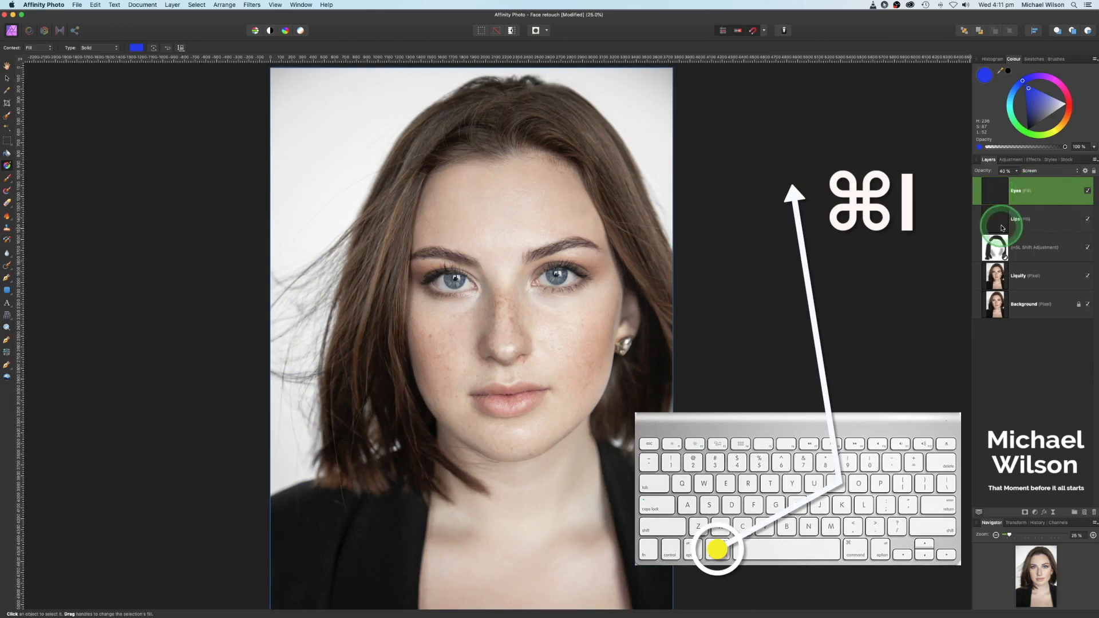
click(1031, 219)
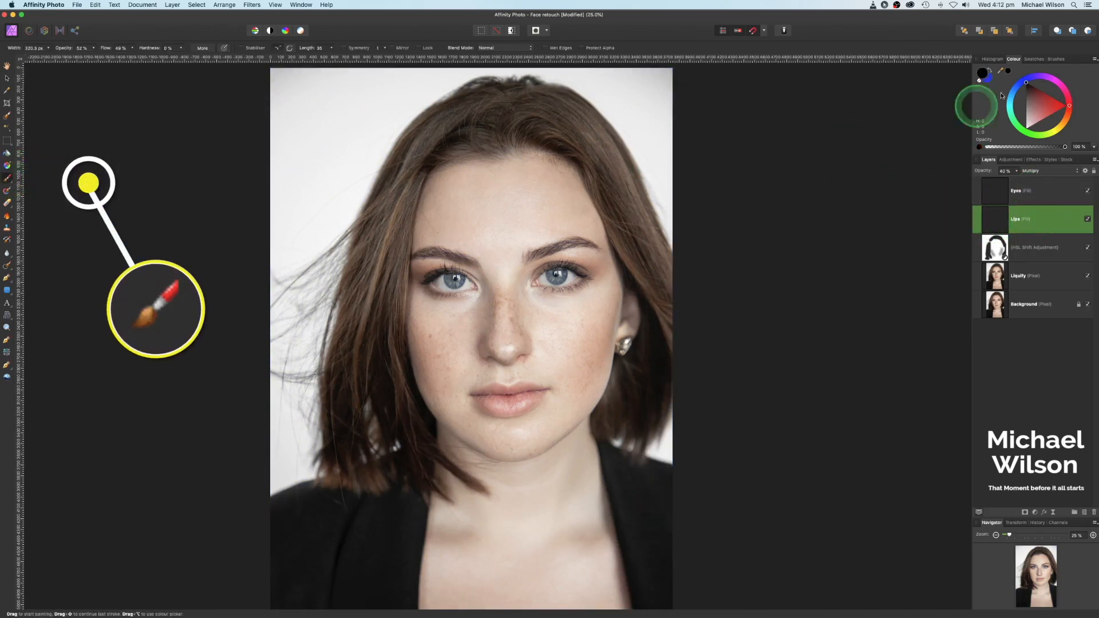
With a soft round brush at about 70% flow and opacity, paint white to reveal the red lip tint.
click(1057, 58)
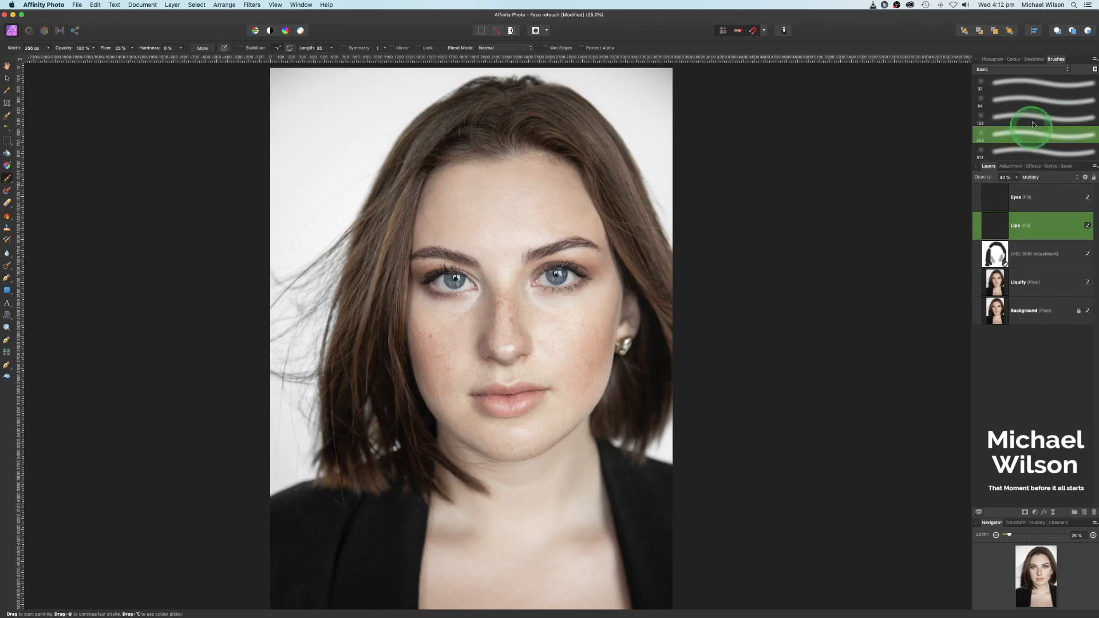
click(1013, 59)
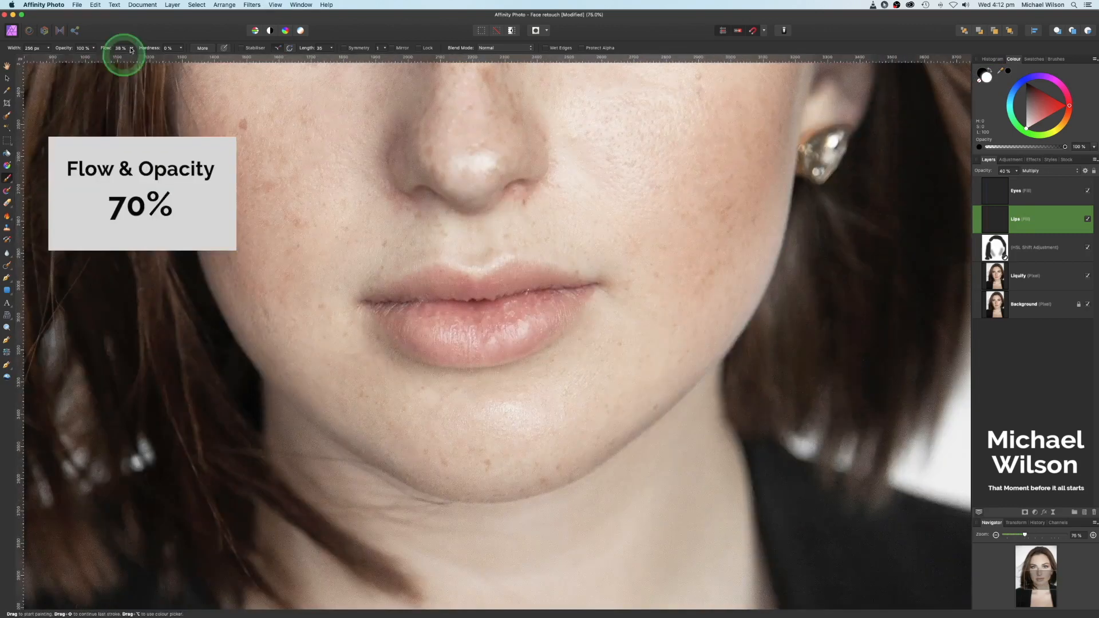
drag(120, 48, 148, 48)
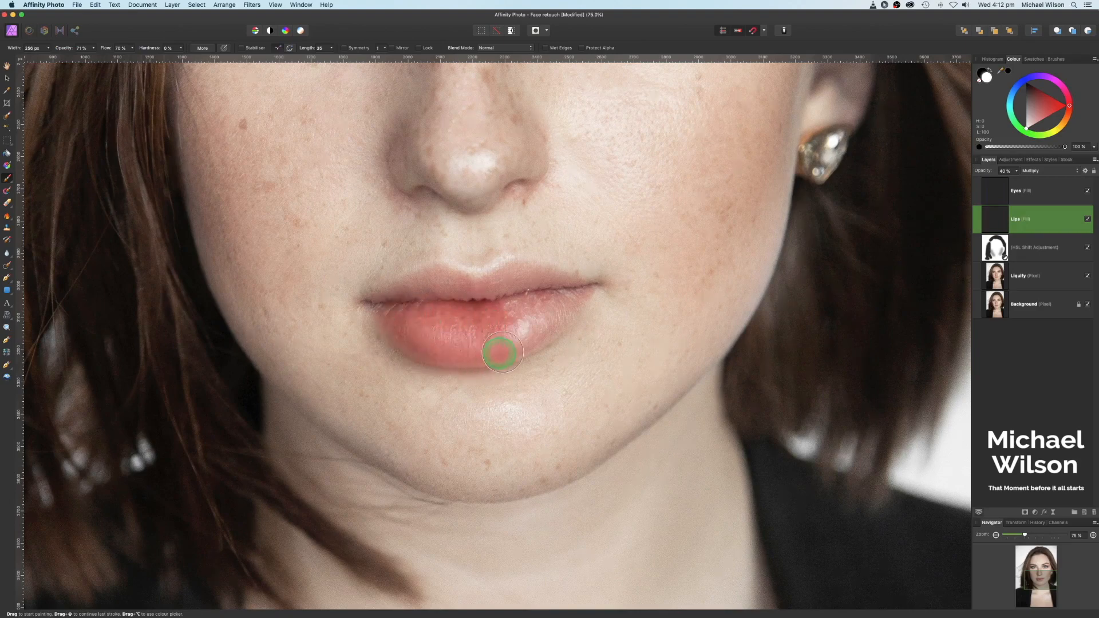
drag(502, 353, 435, 307)
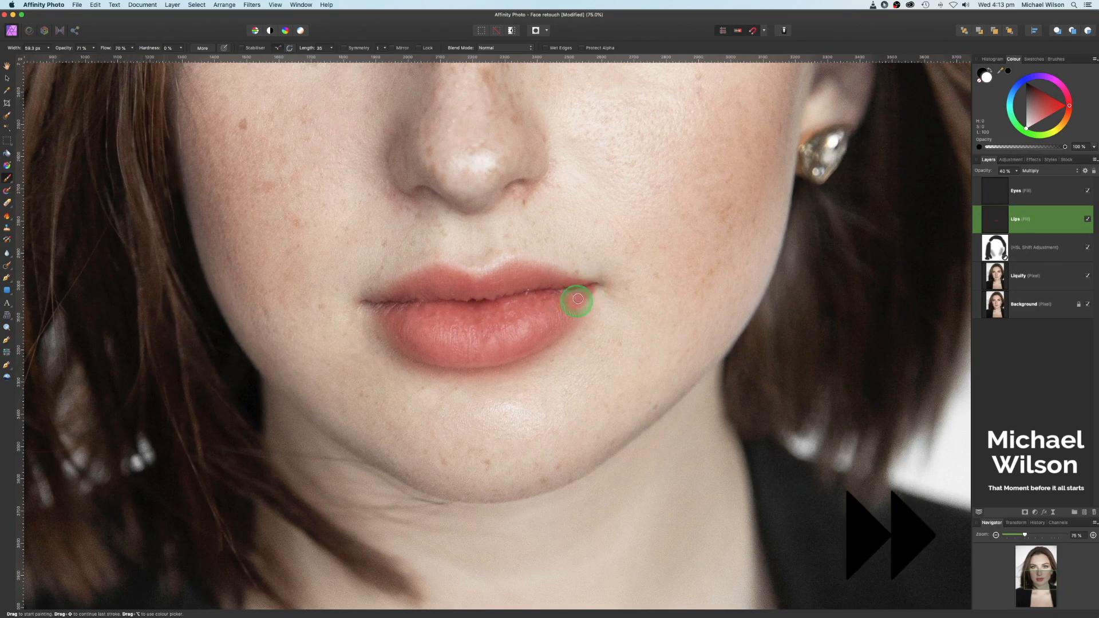
mouse_move(912, 204)
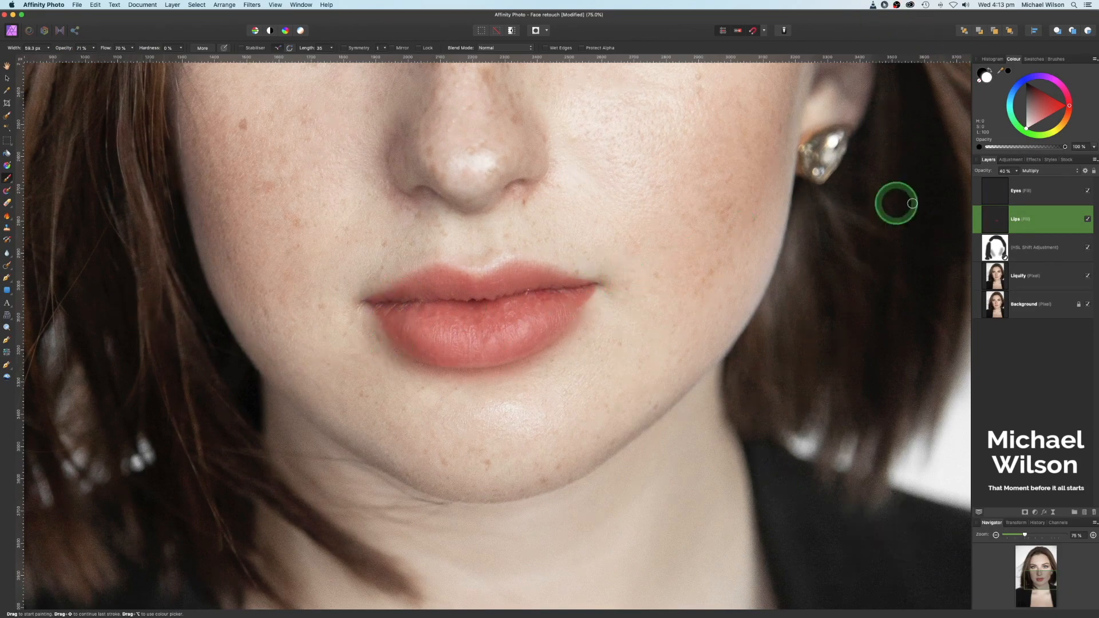
mouse_move(779, 158)
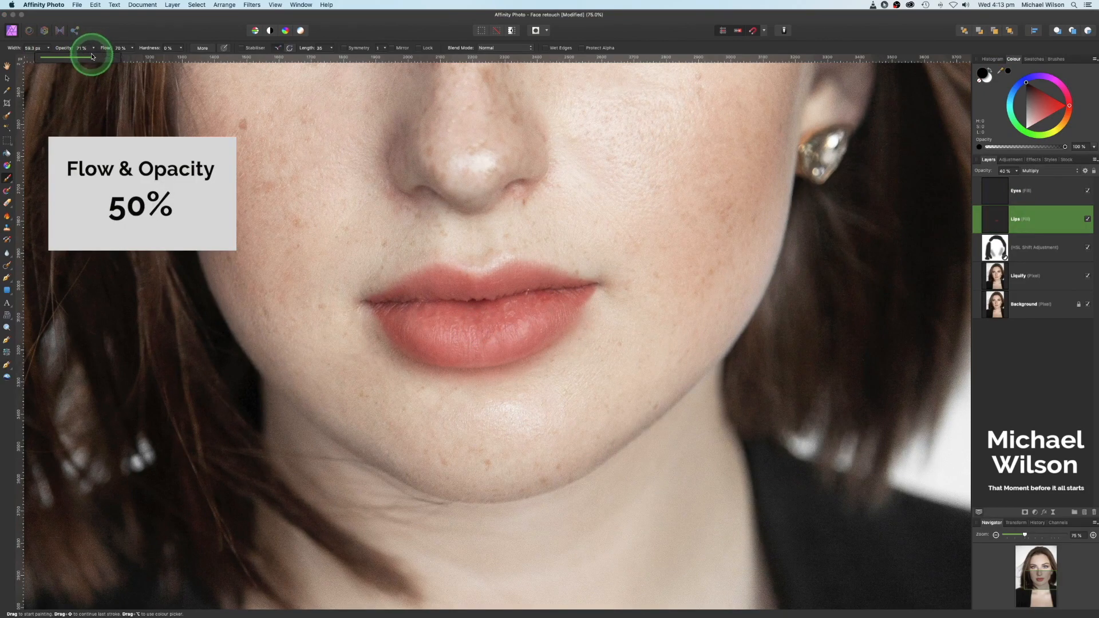
Paint black at about 50% opacity and flow to tone down the tint on the lower lip.
drag(91, 57, 76, 57)
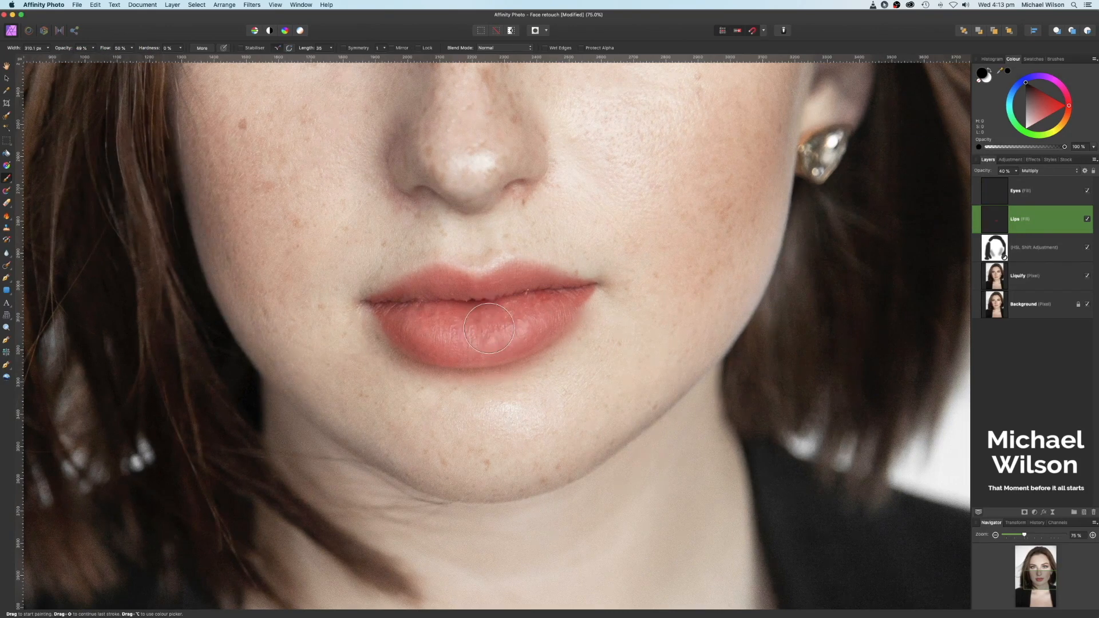
drag(491, 330, 455, 343)
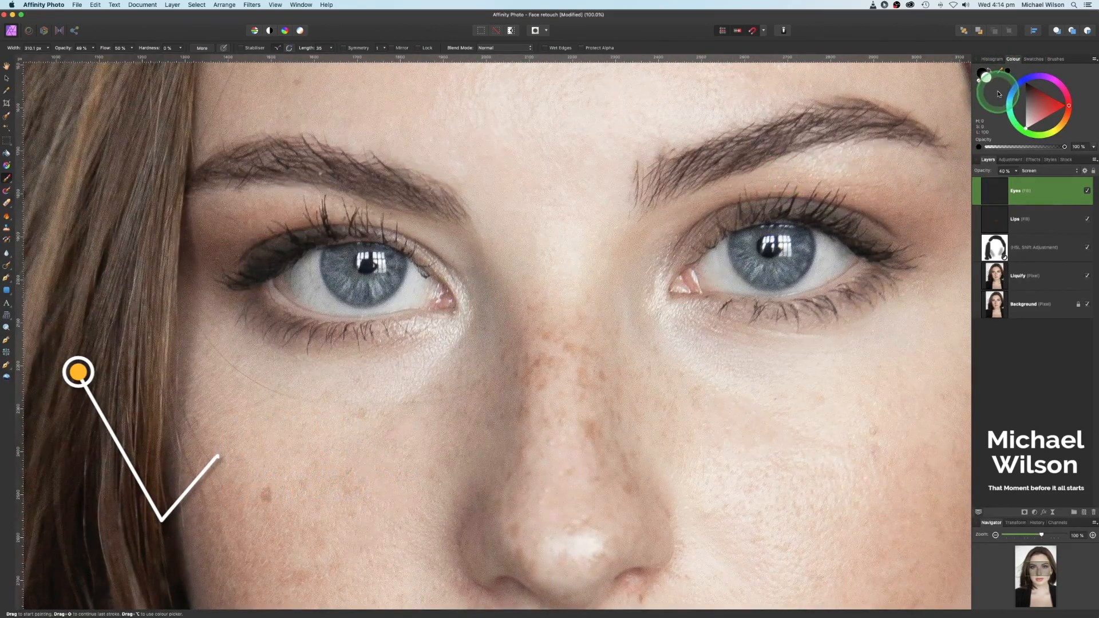
mouse_move(343, 266)
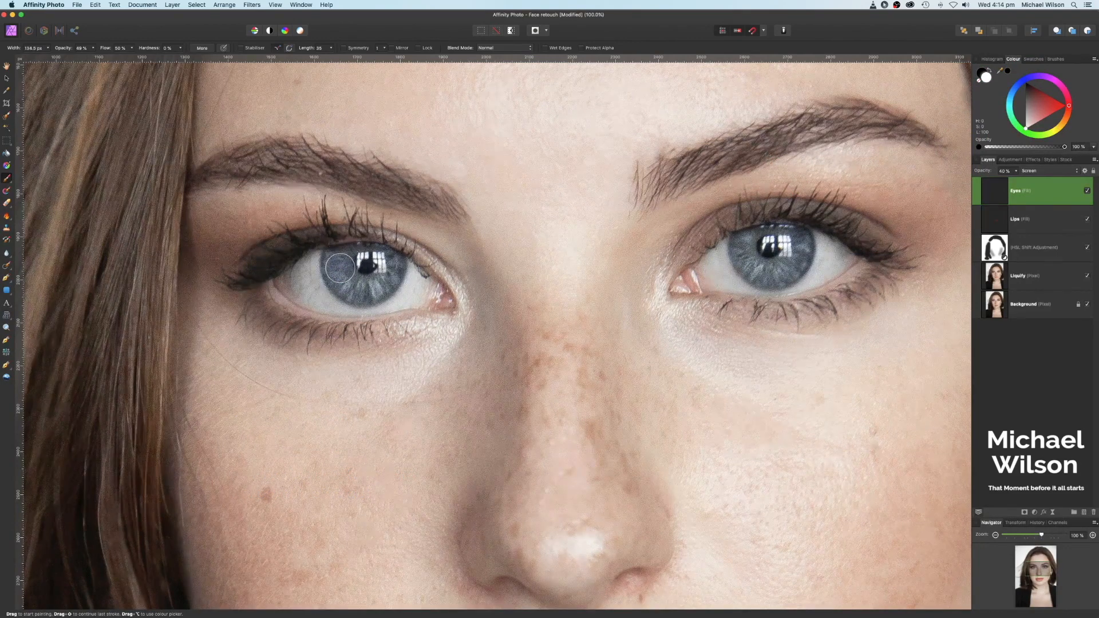
At about 70% opacity and flow, paint blue into the left iris, then duplicate the Liquify layer.
drag(84, 57, 111, 57)
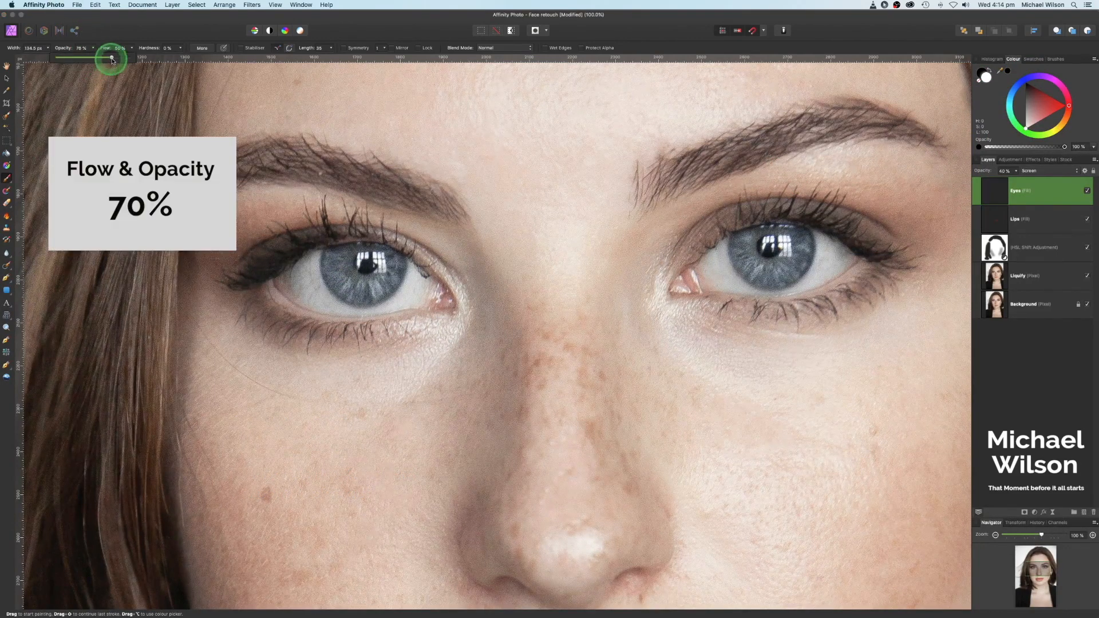
drag(111, 58, 148, 59)
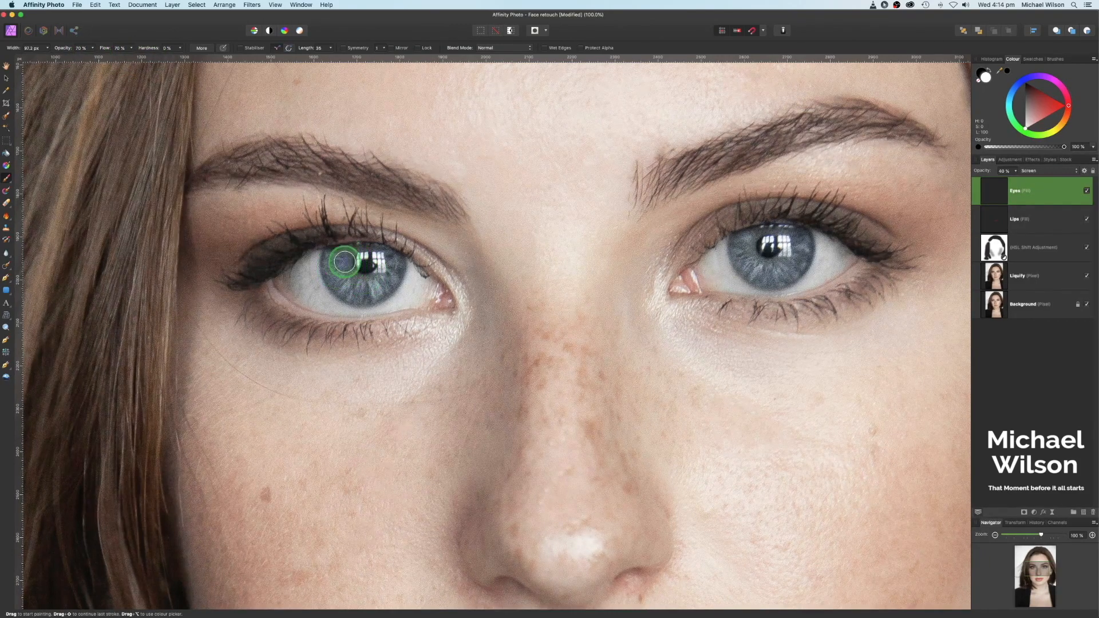
drag(347, 263, 371, 264)
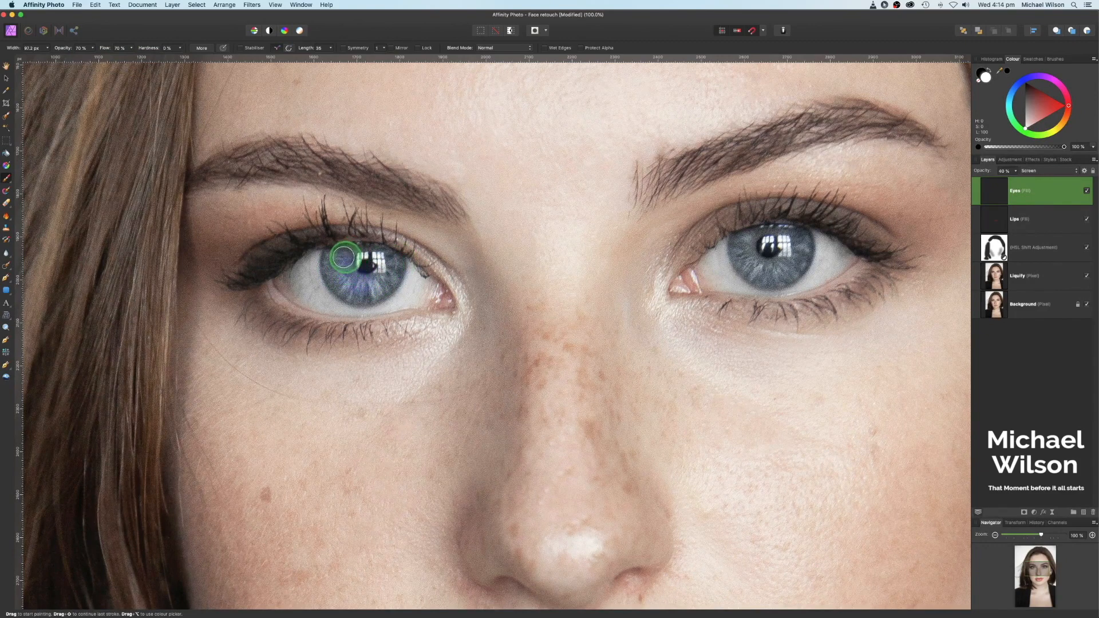
drag(347, 255, 393, 260)
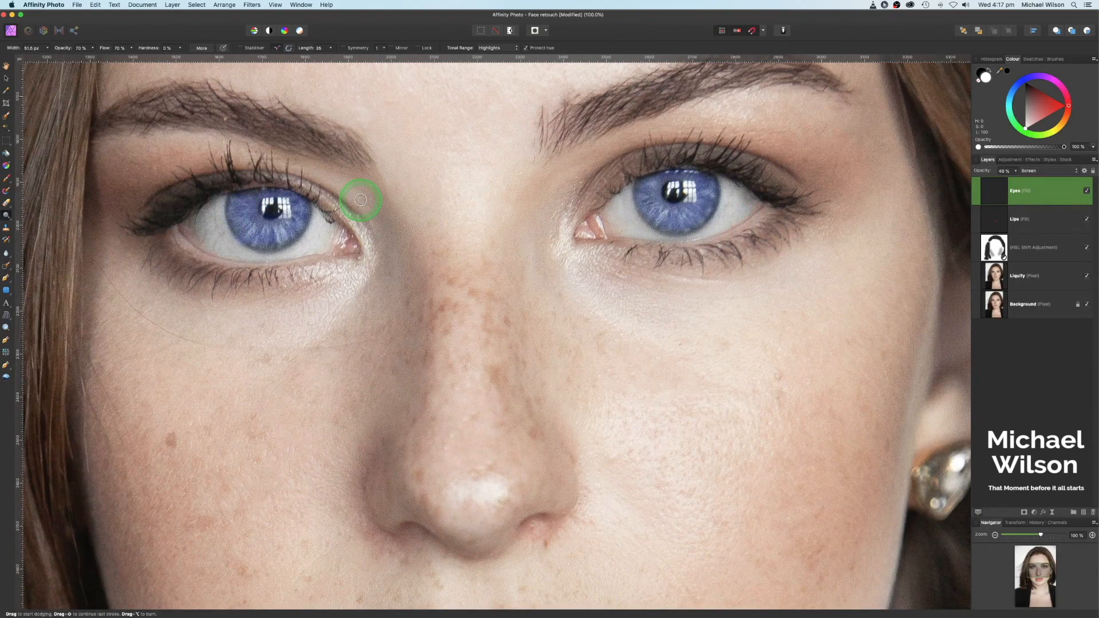
click(1024, 276)
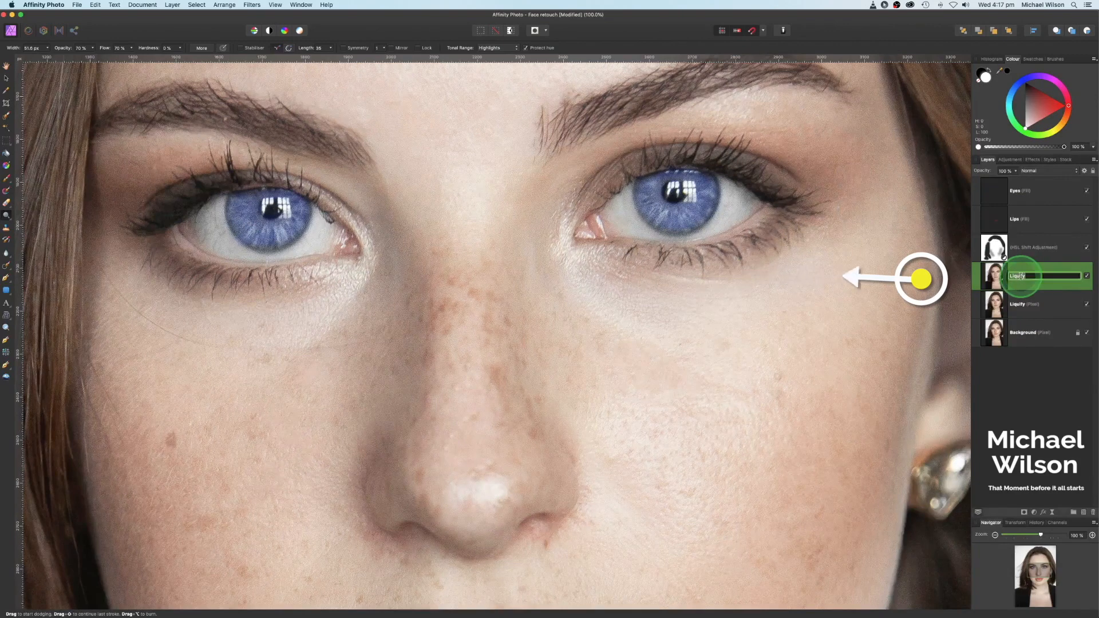
Rename the duplicated Liquify layer to 'Dodge and Burn'.
text(Dodge & Burn)
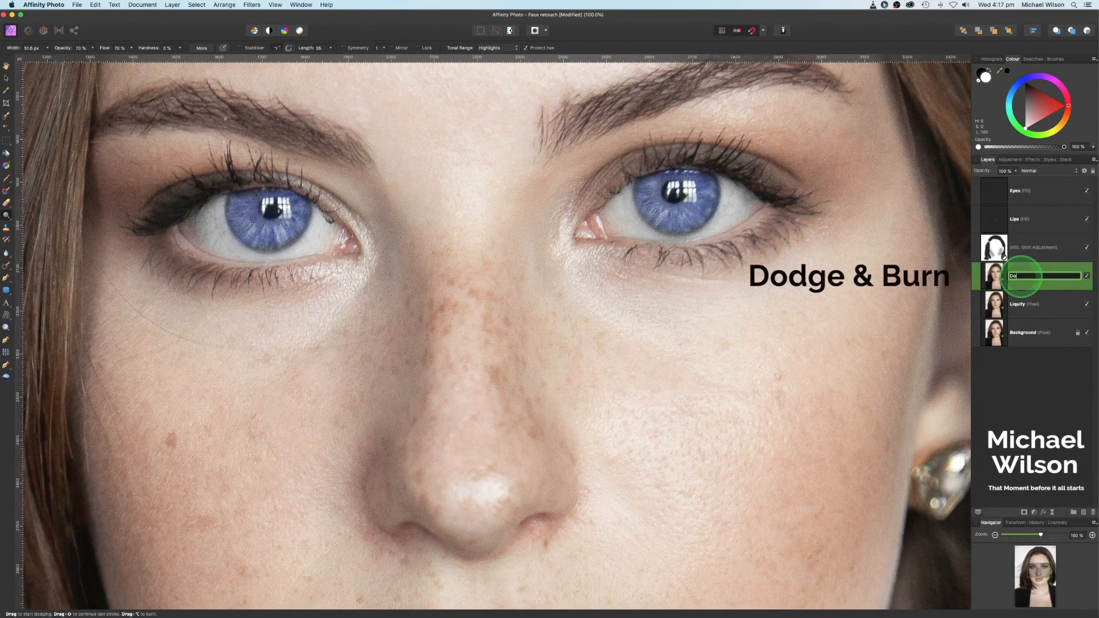
text(Dodge and Burn)
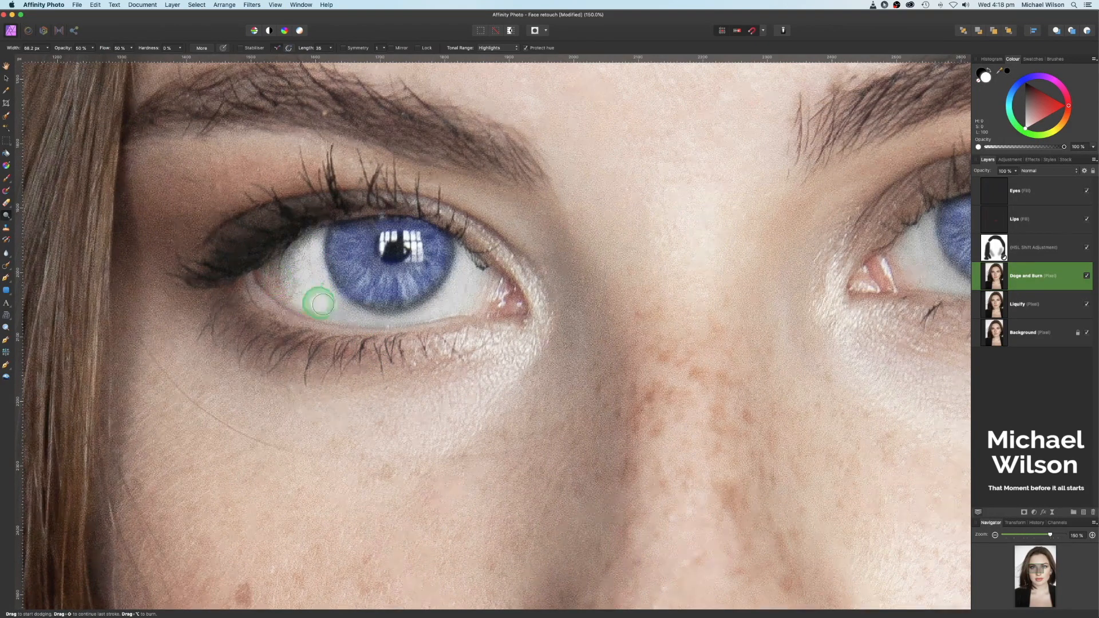
Dodge the left eye white and iris and the right iris to brighten them.
drag(320, 301, 396, 288)
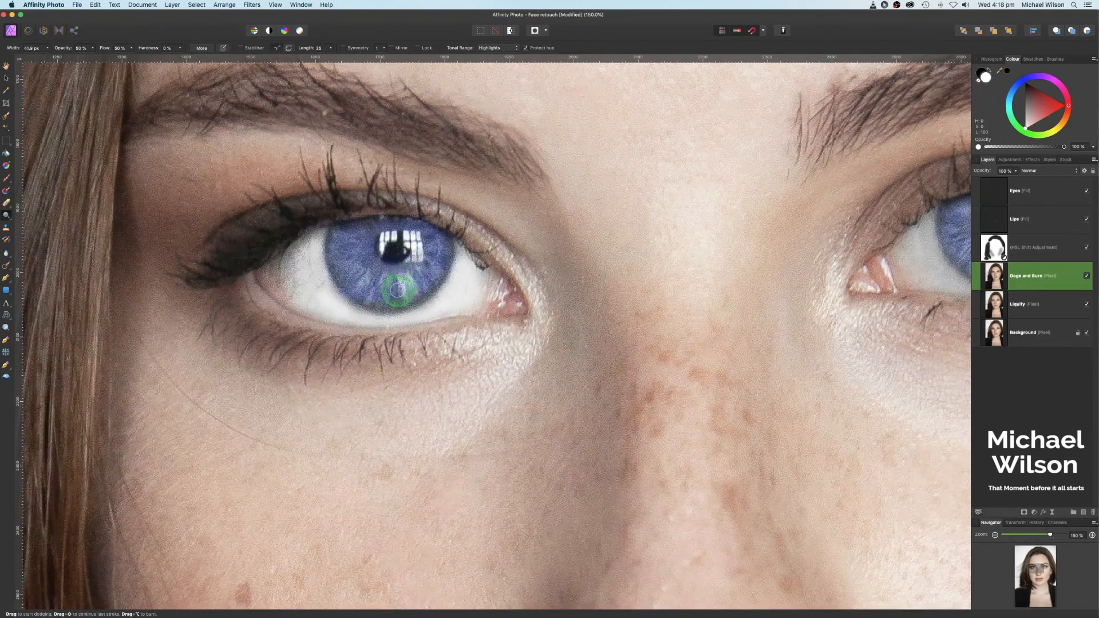
drag(400, 287, 351, 237)
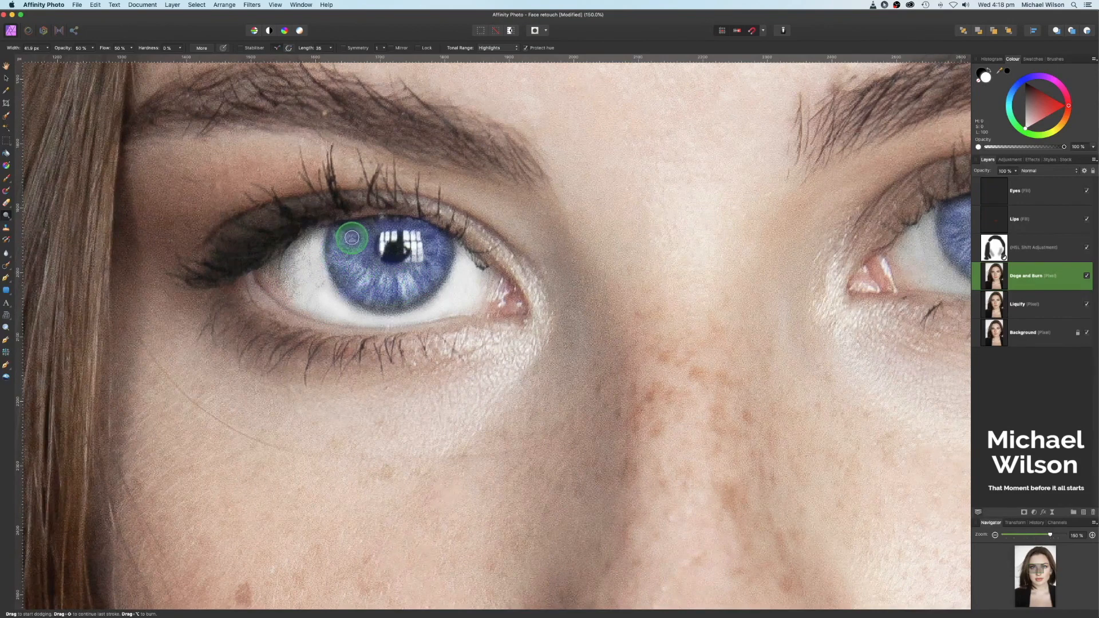
drag(353, 237, 294, 316)
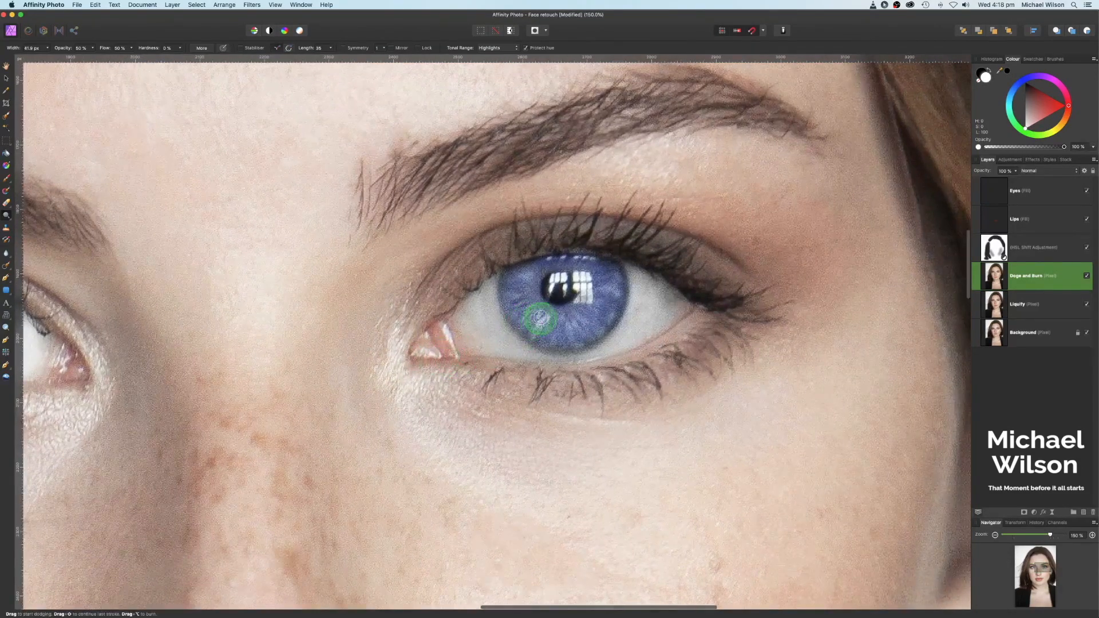
drag(540, 323, 617, 292)
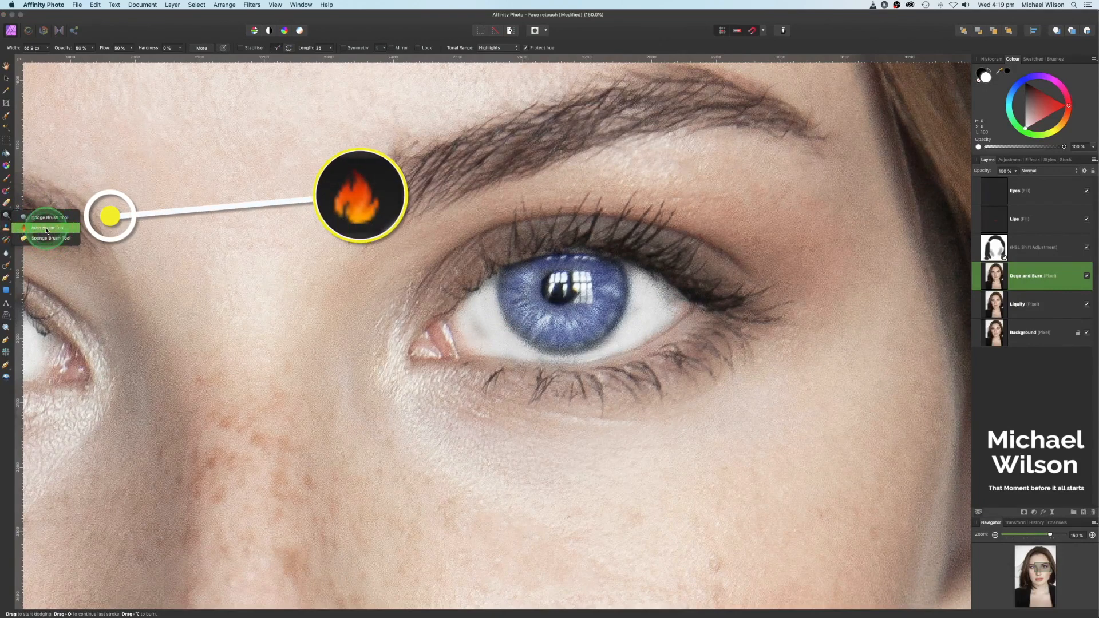
Burn the rim of the right iris with the Midtones Burn Brush for definition.
click(49, 226)
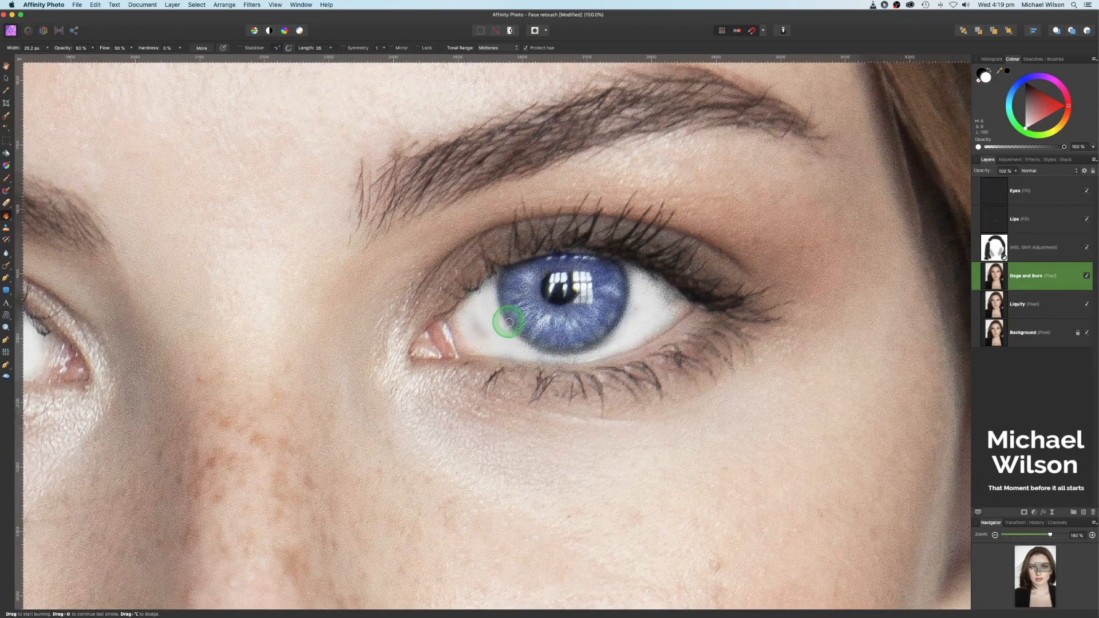
drag(509, 322, 618, 312)
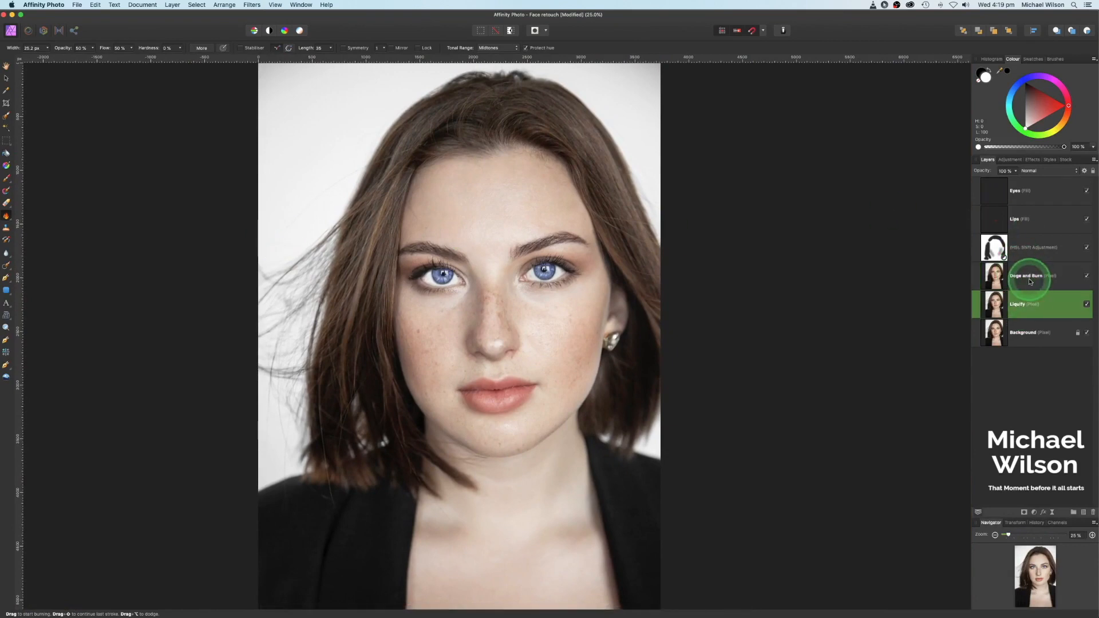
Toggle the retouching and Liquify layers off and on for a before/after comparison.
click(1088, 191)
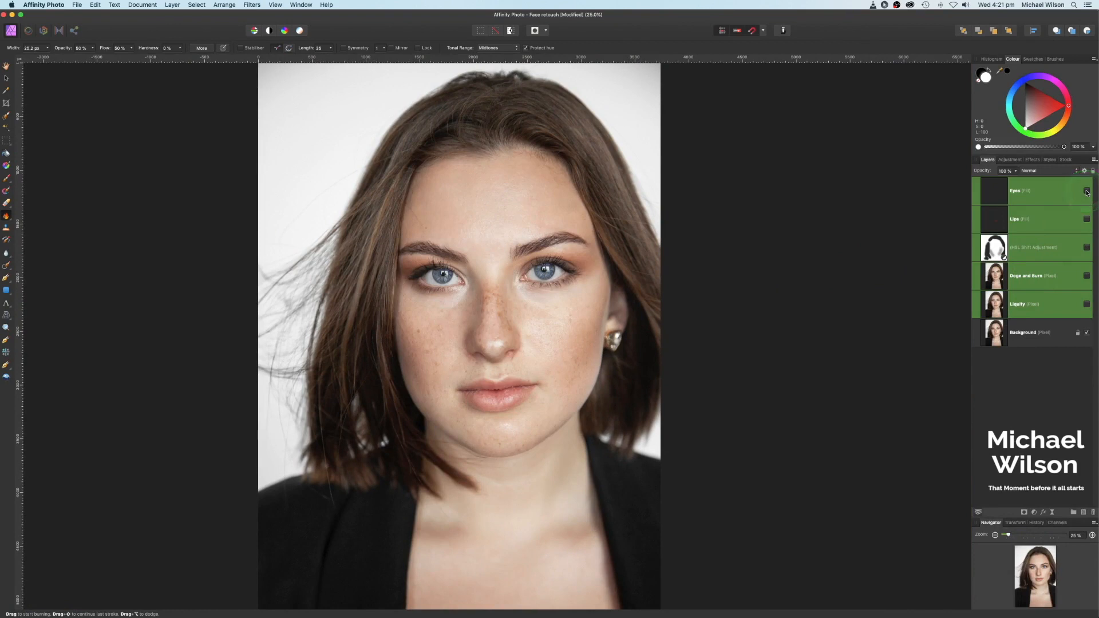
click(1085, 191)
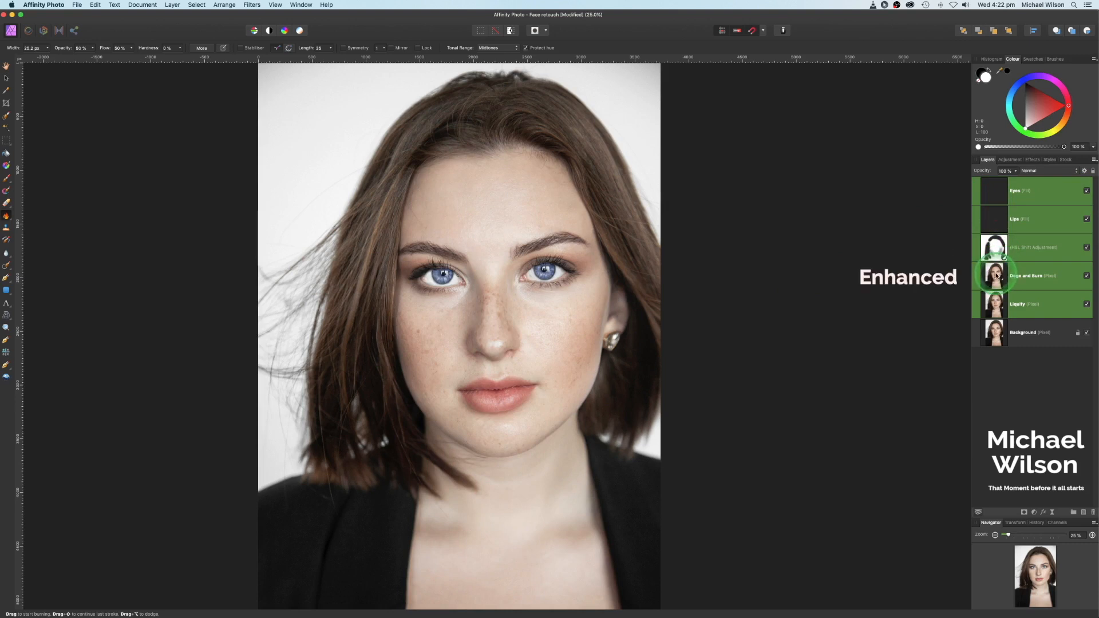
click(994, 303)
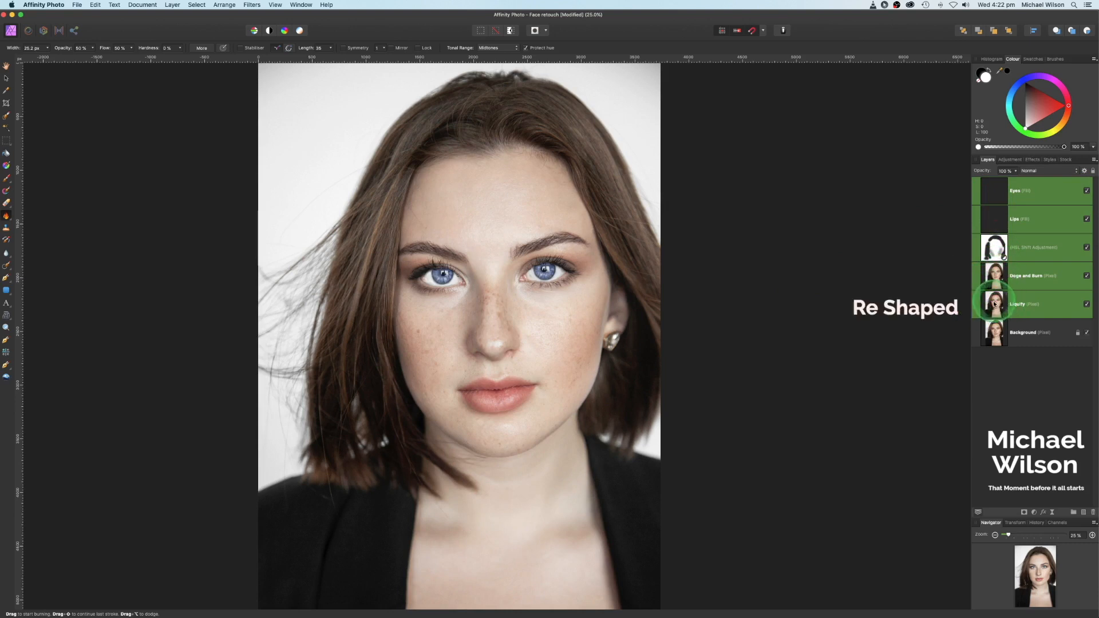